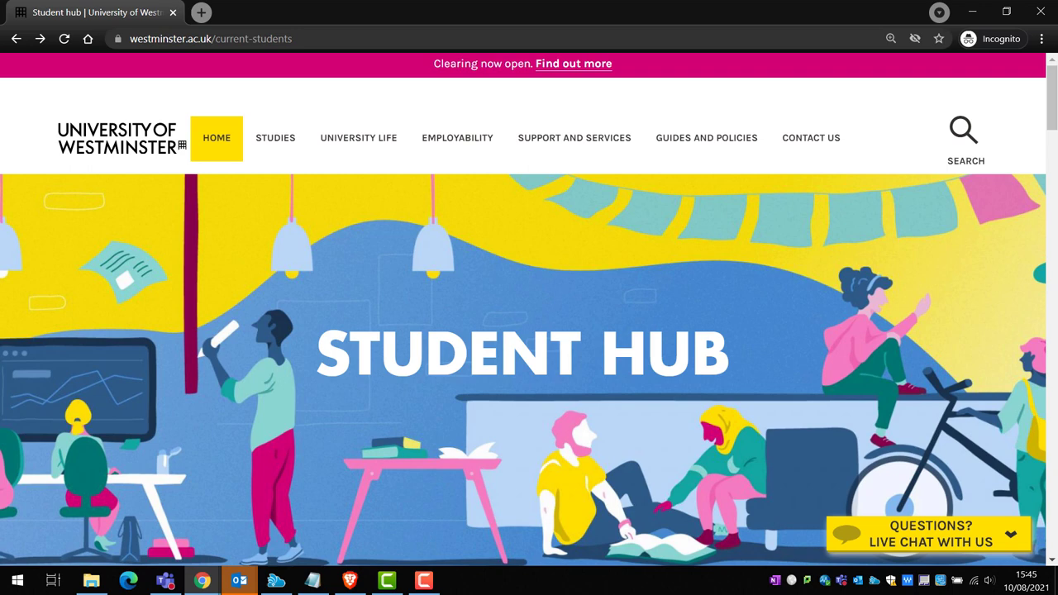
pyautogui.moveTo(362, 65)
pyautogui.write('learning.')
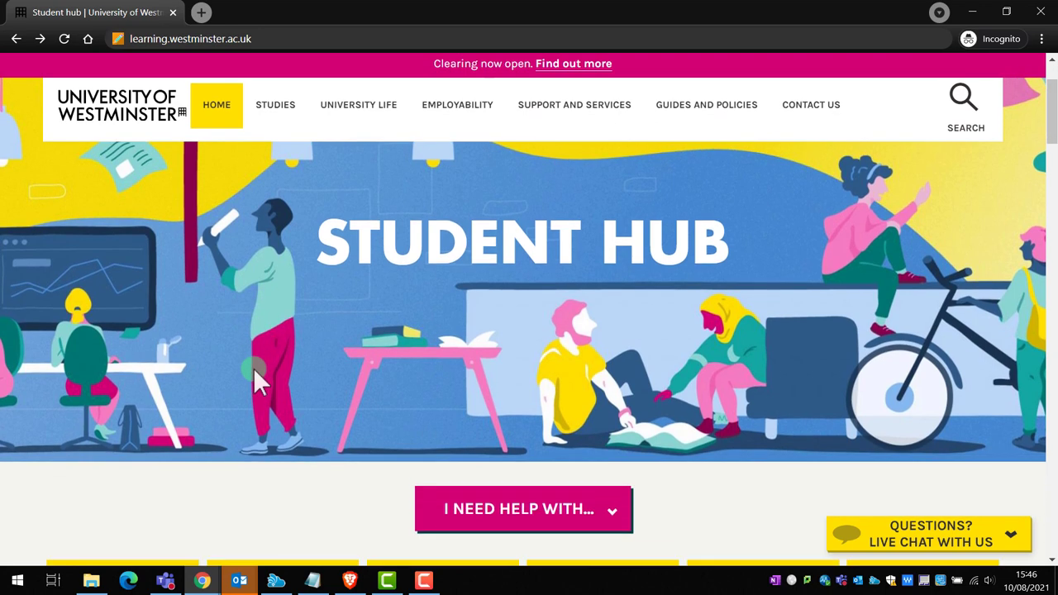
# Step: Scroll the Student Hub down past the banner to the 'I need help with' tiles
pyautogui.scroll(-3)
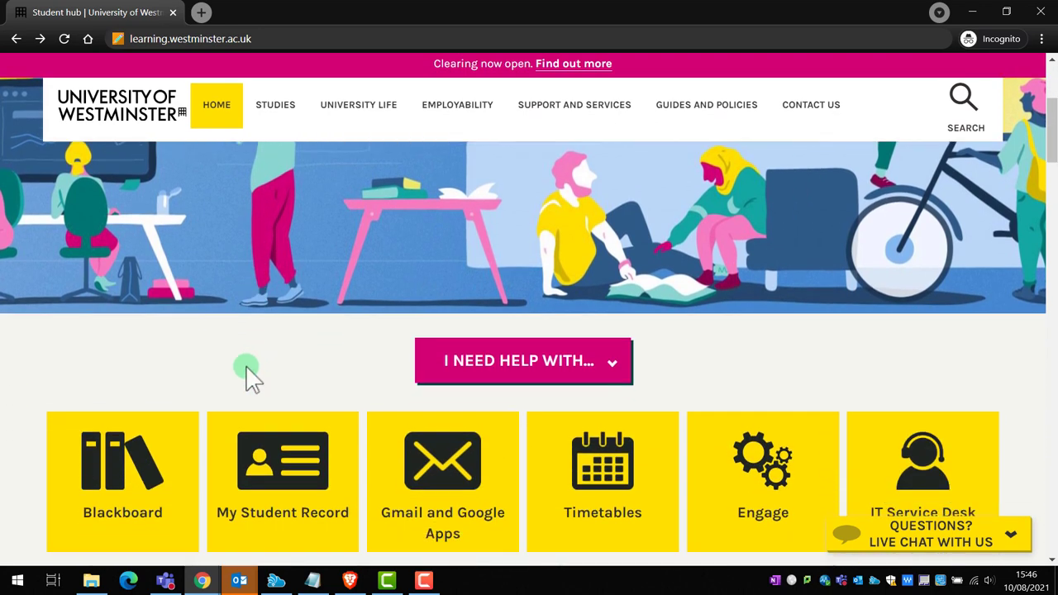
pyautogui.moveTo(122, 493)
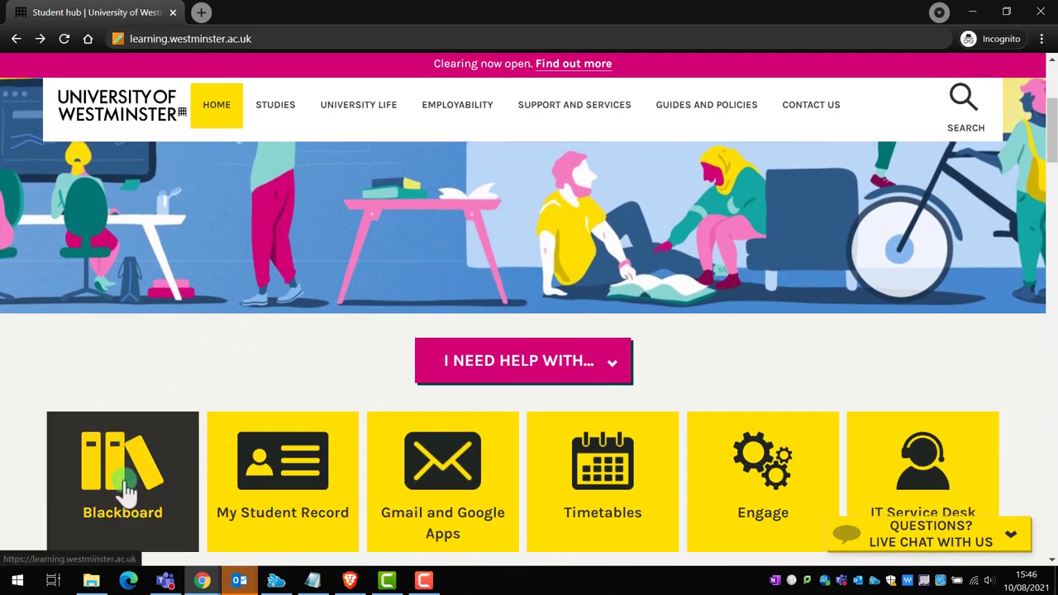
pyautogui.click(122, 476)
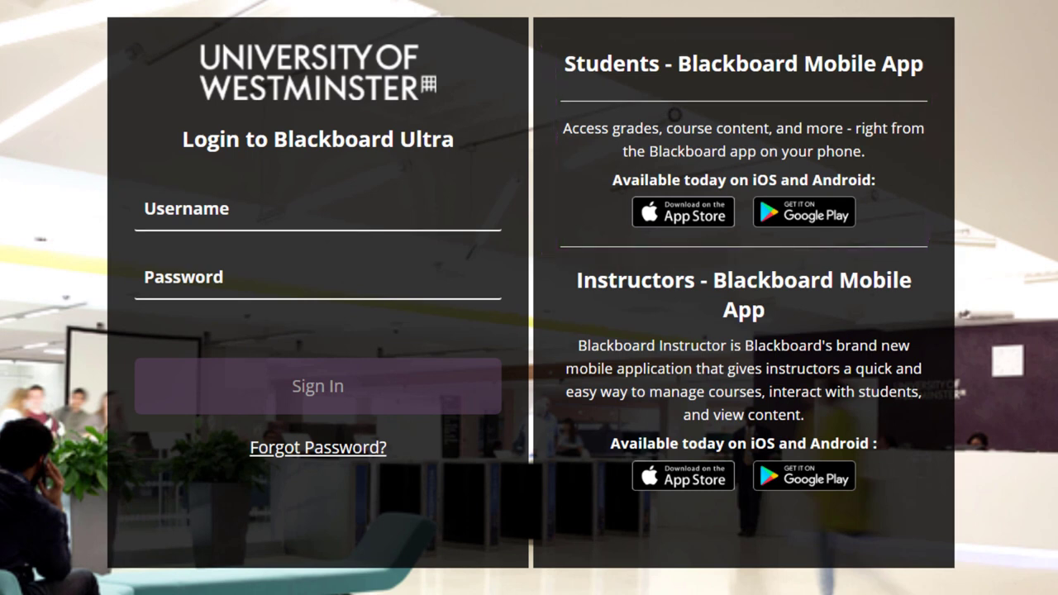
pyautogui.click(291, 214)
pyautogui.write('w1')
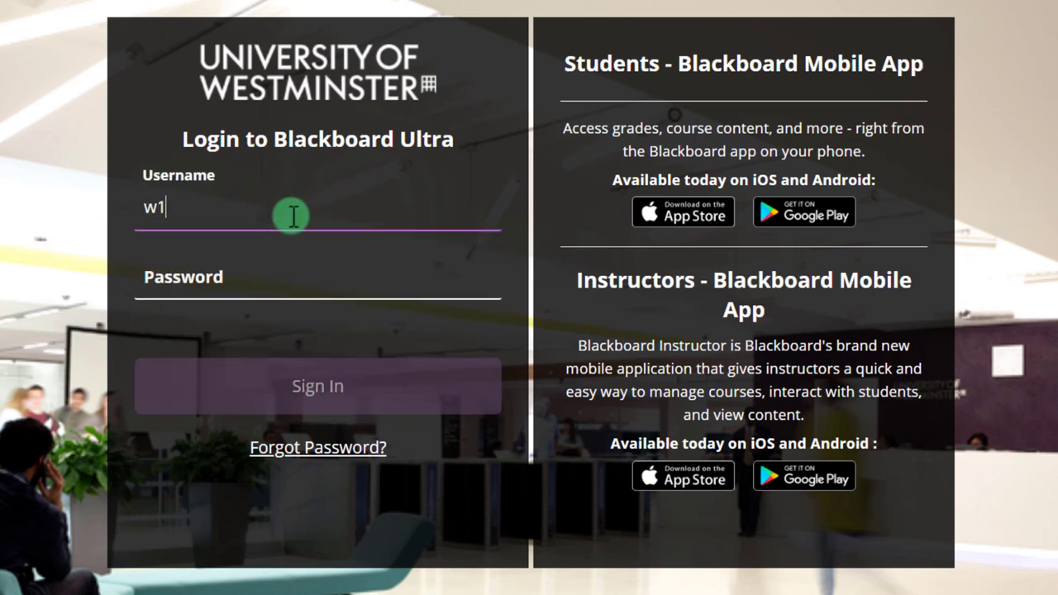
pyautogui.write('527789')
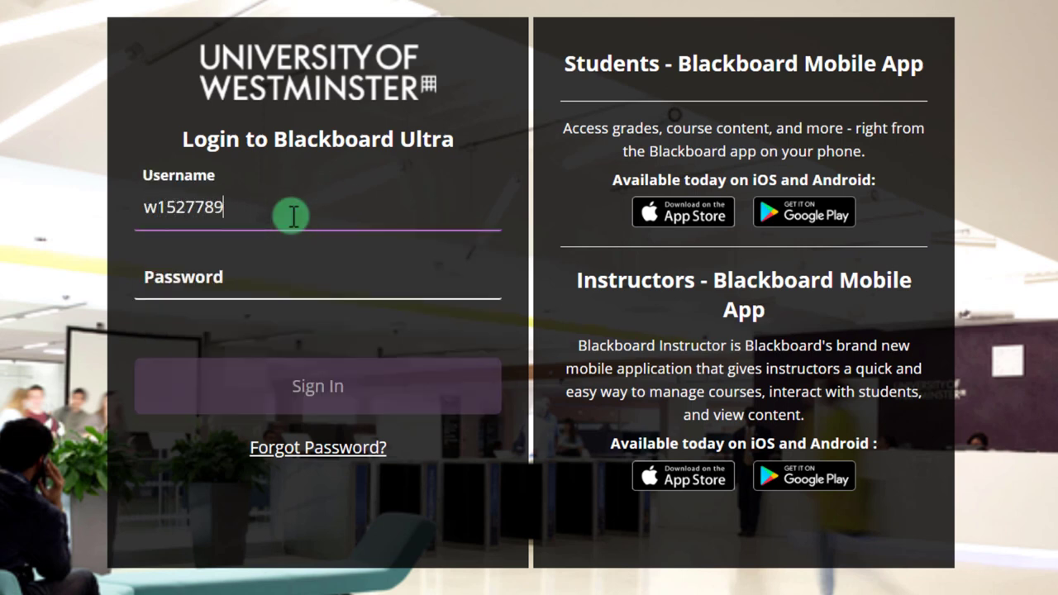
pyautogui.write('••••••')
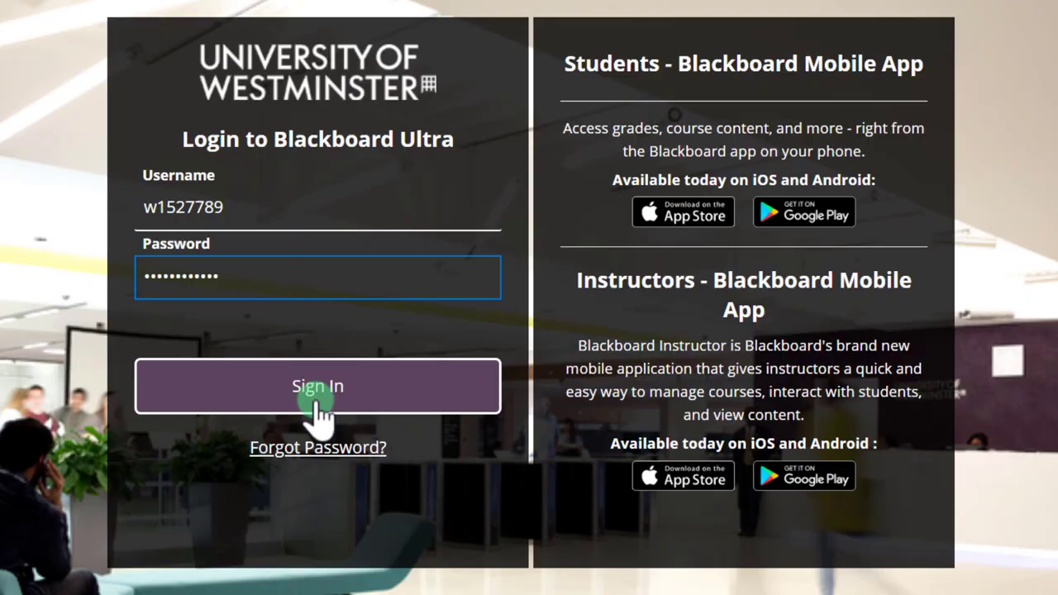
pyautogui.click(317, 386)
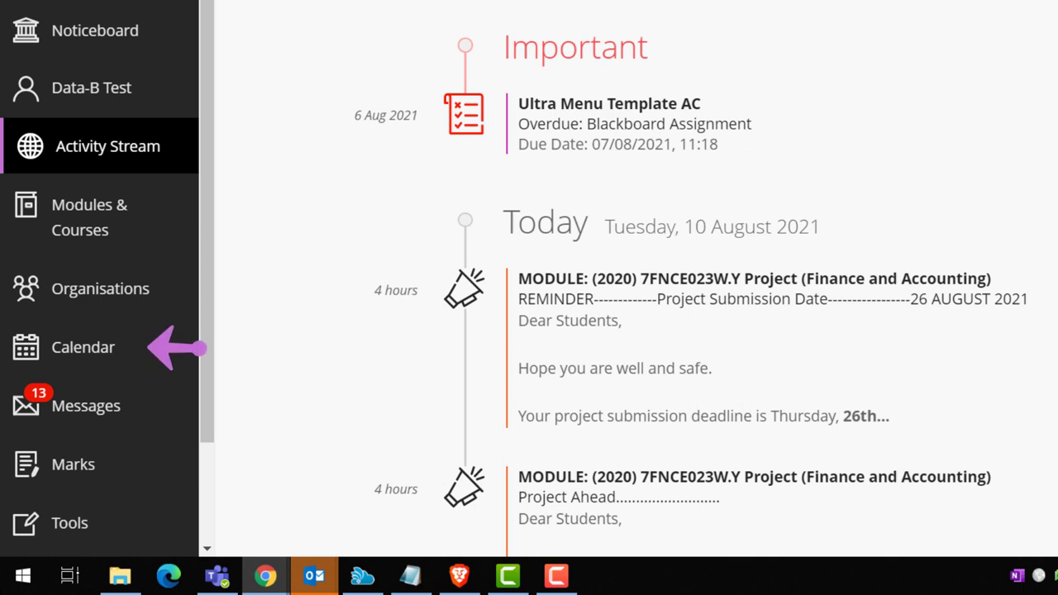
pyautogui.moveTo(178, 405)
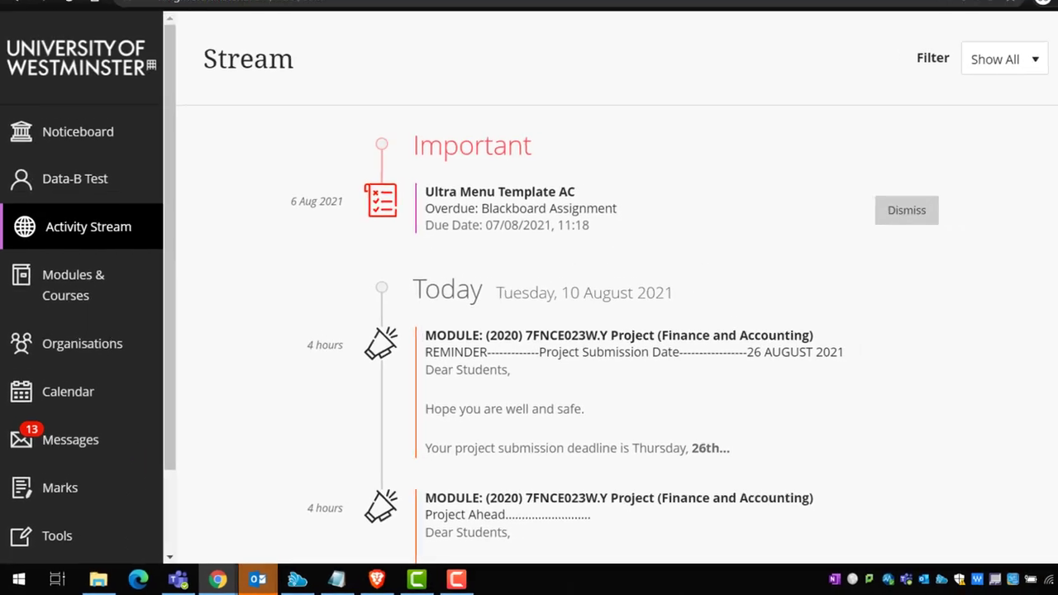
pyautogui.moveTo(96, 168)
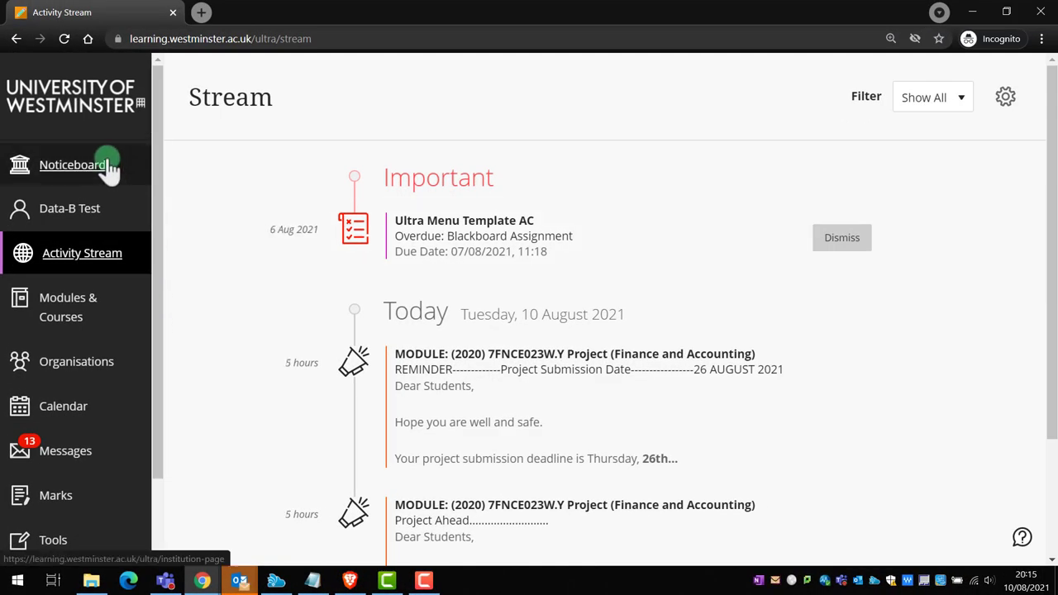
# Step: Browse the Noticeboard down to Get Digital and follow its Digital skills resource link
pyautogui.click(73, 166)
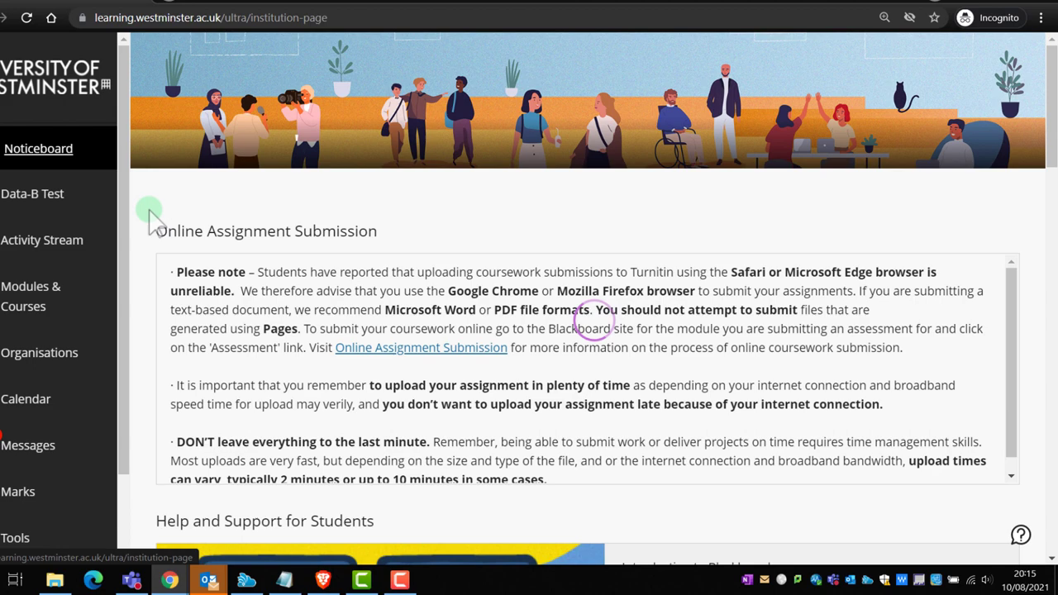
pyautogui.scroll(-3)
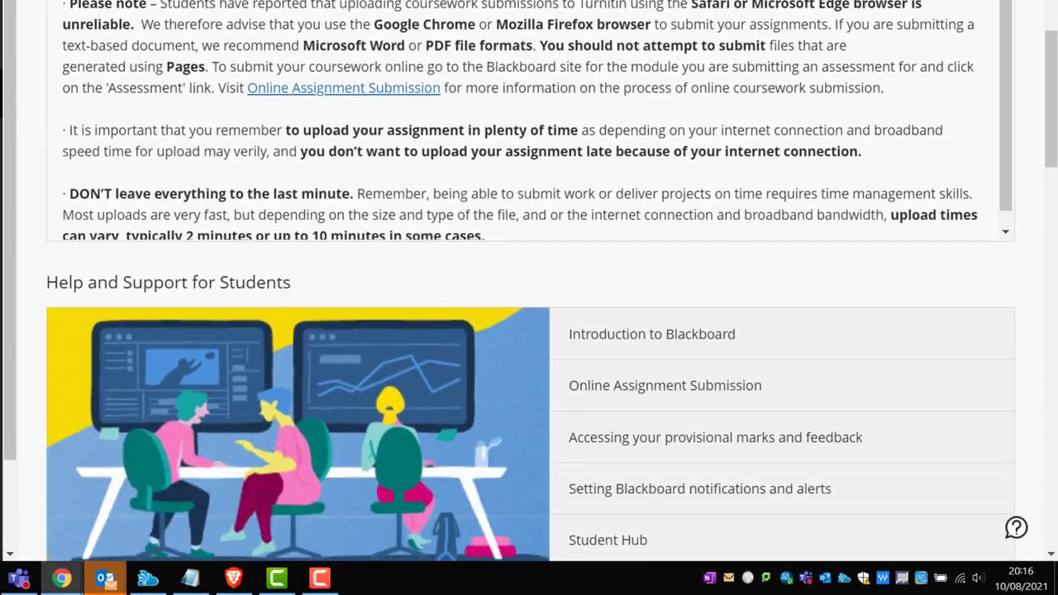
pyautogui.scroll(-3)
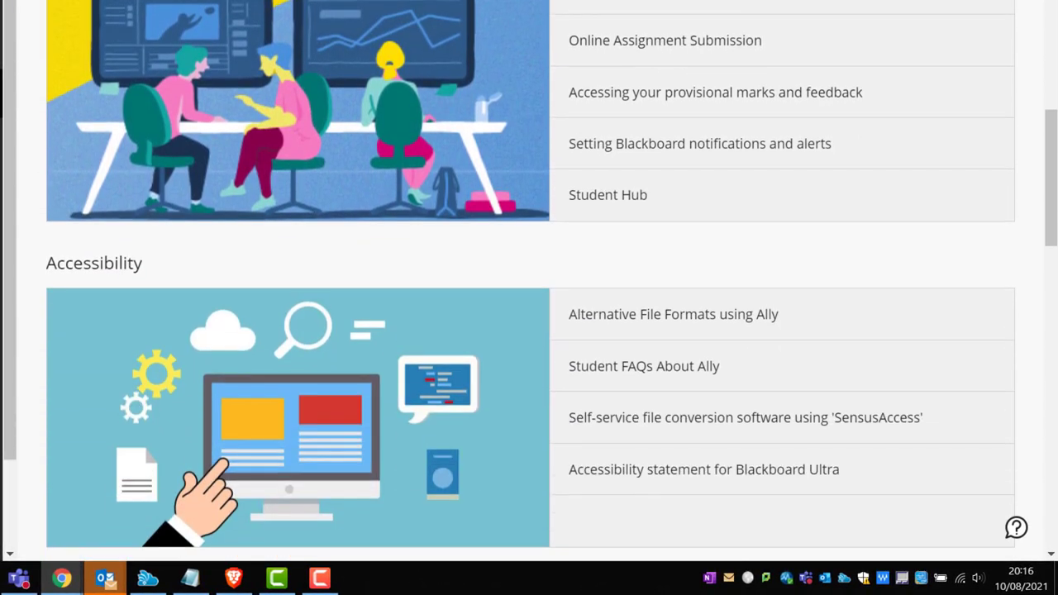
pyautogui.scroll(-3)
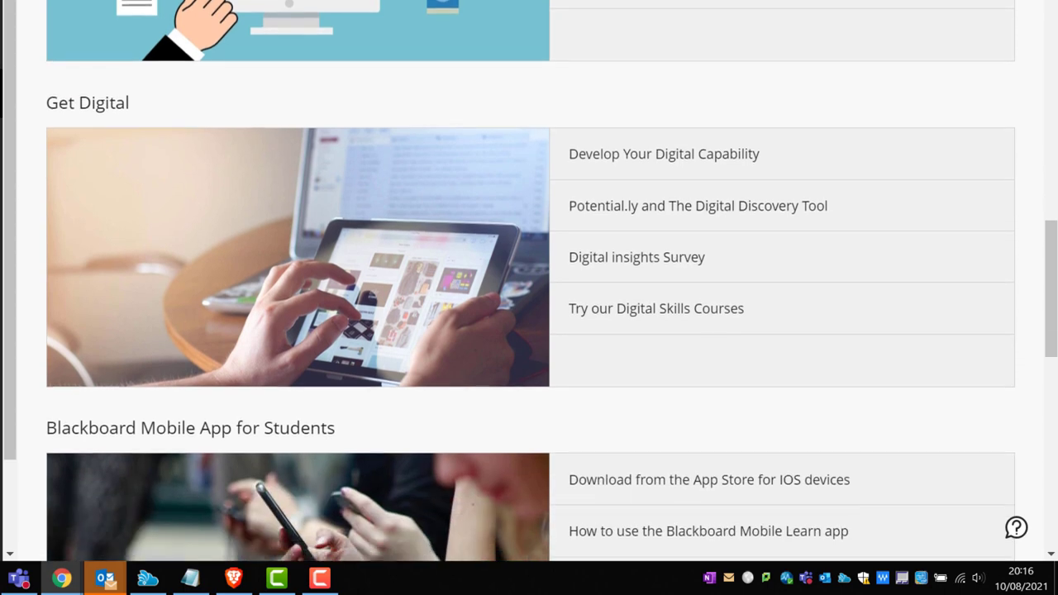
pyautogui.scroll(-3)
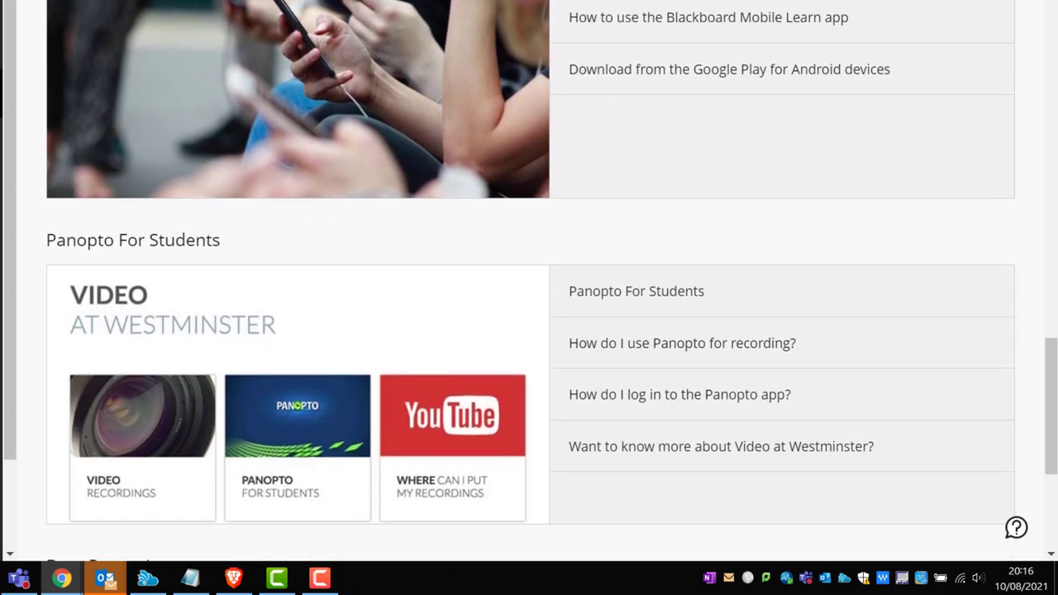
pyautogui.scroll(-3)
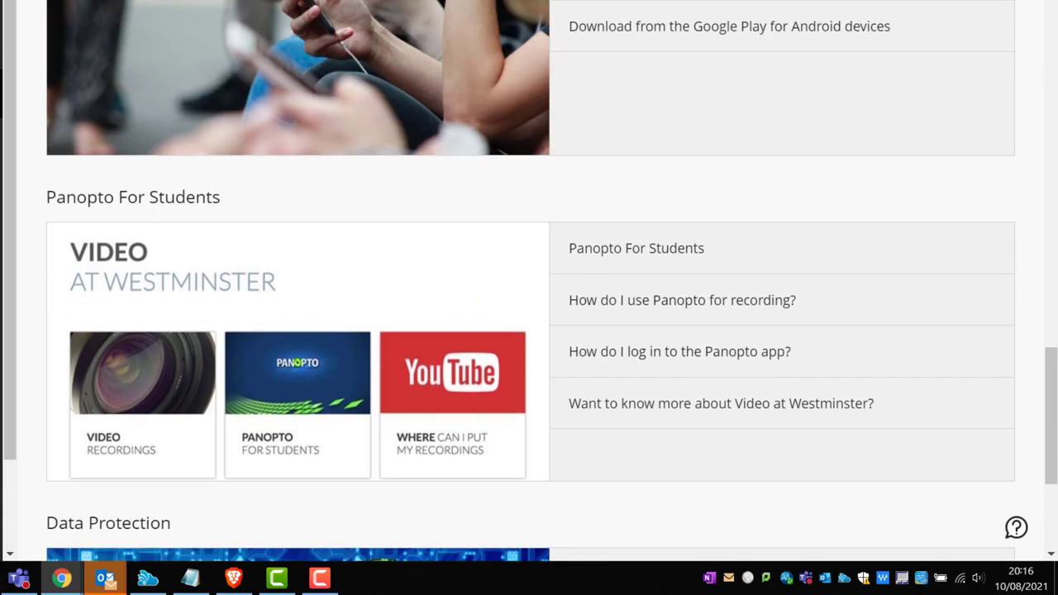
pyautogui.scroll(3)
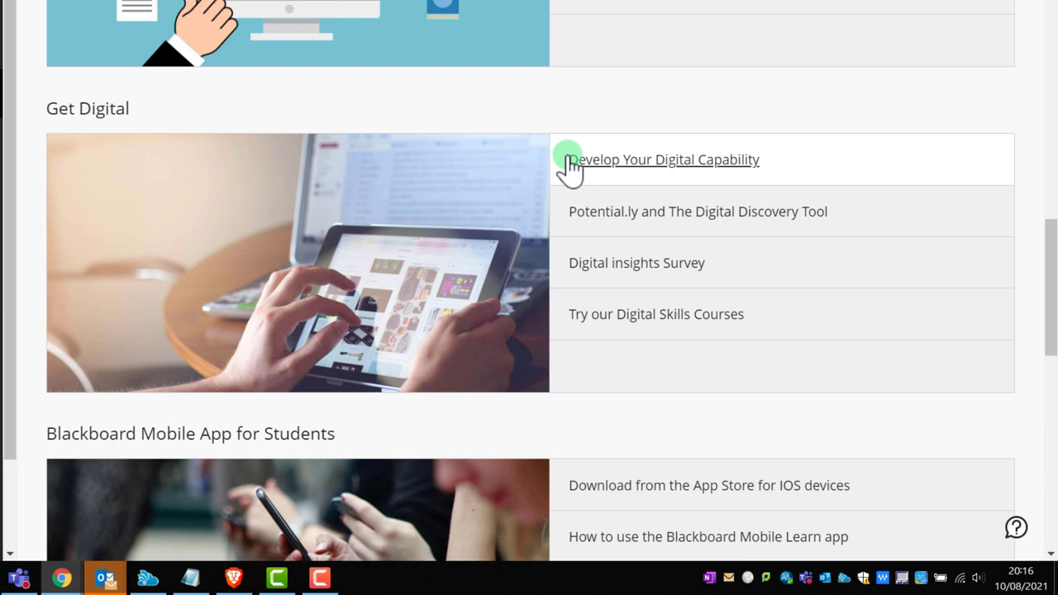
pyautogui.moveTo(586, 218)
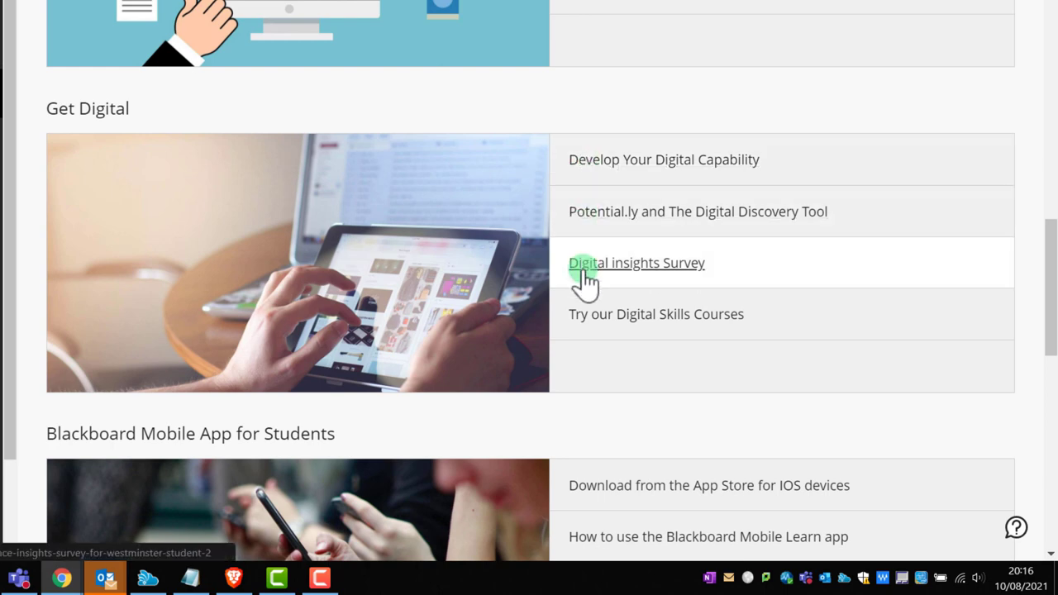
pyautogui.click(636, 263)
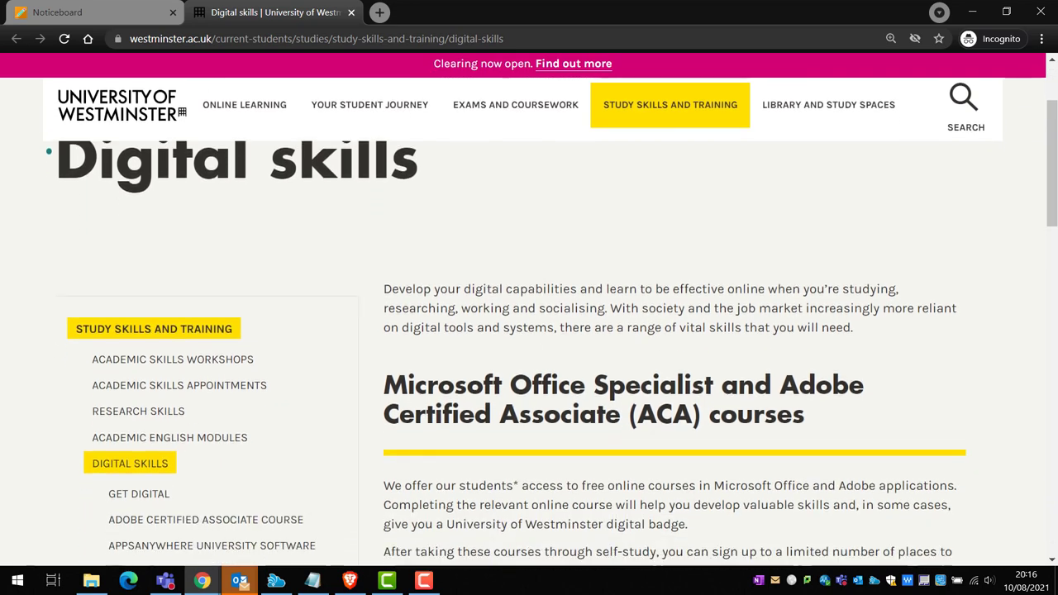
pyautogui.scroll(-3)
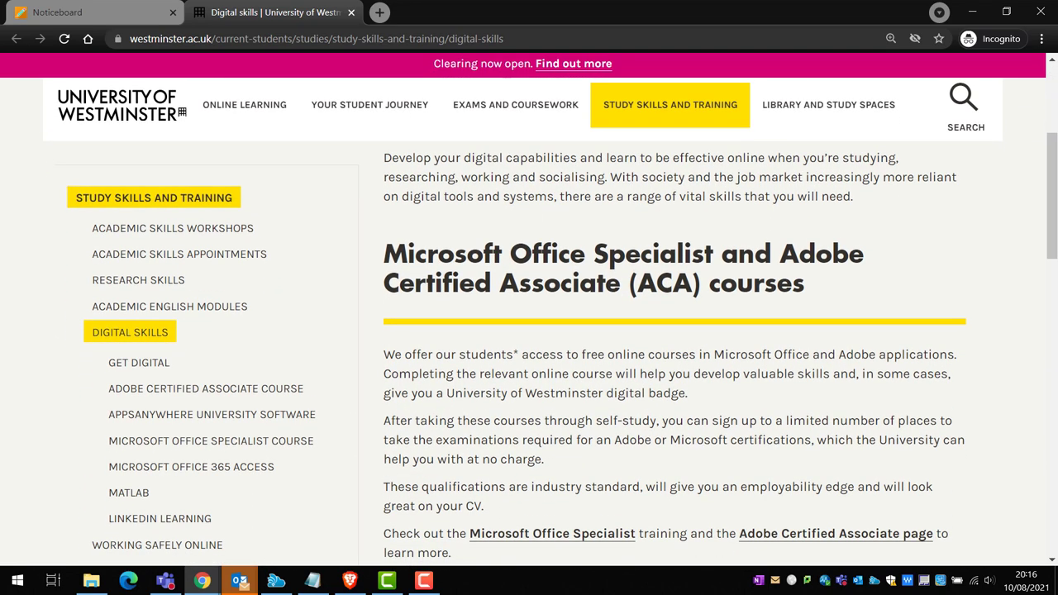
pyautogui.scroll(-3)
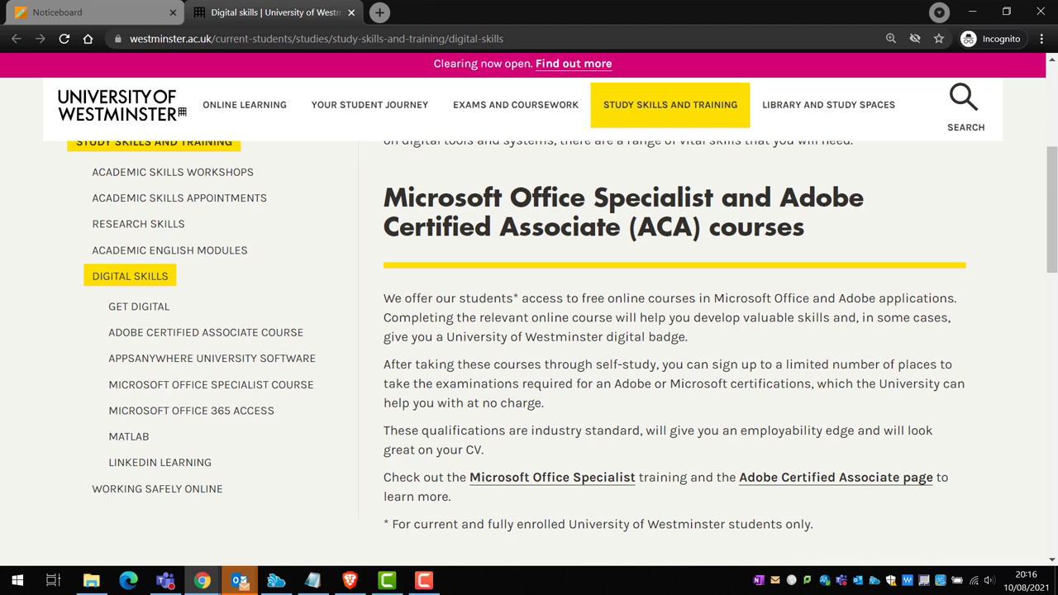
pyautogui.scroll(-3)
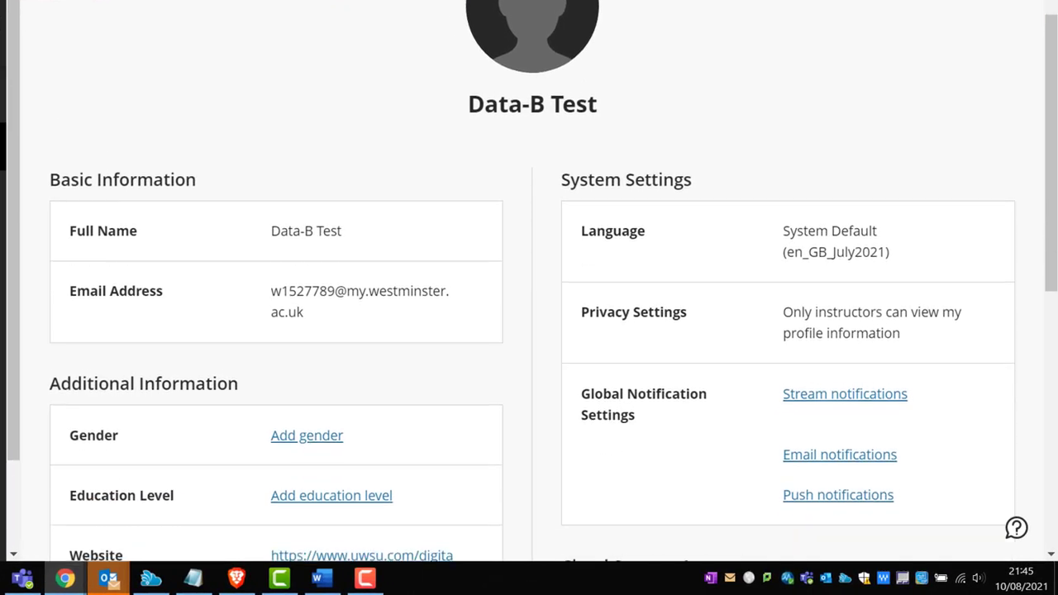
pyautogui.scroll(-3)
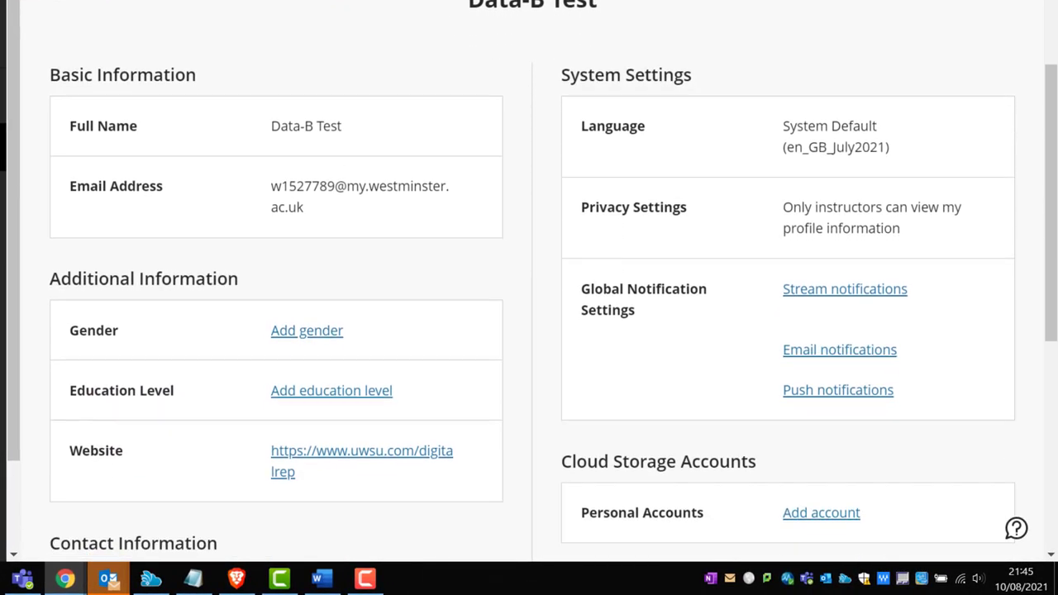
pyautogui.scroll(-3)
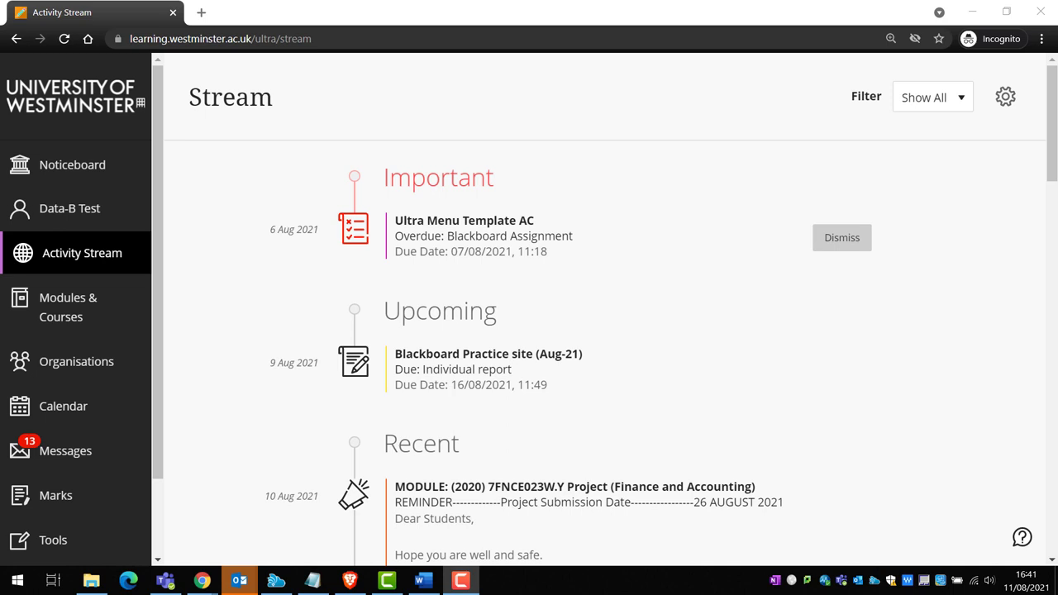
pyautogui.scroll(-3)
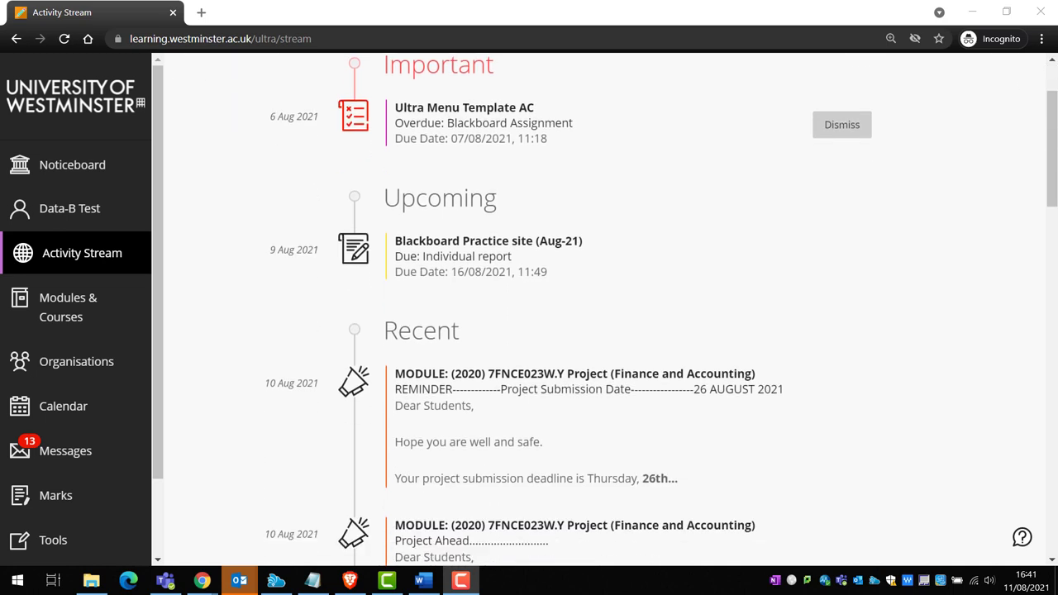
pyautogui.scroll(-3)
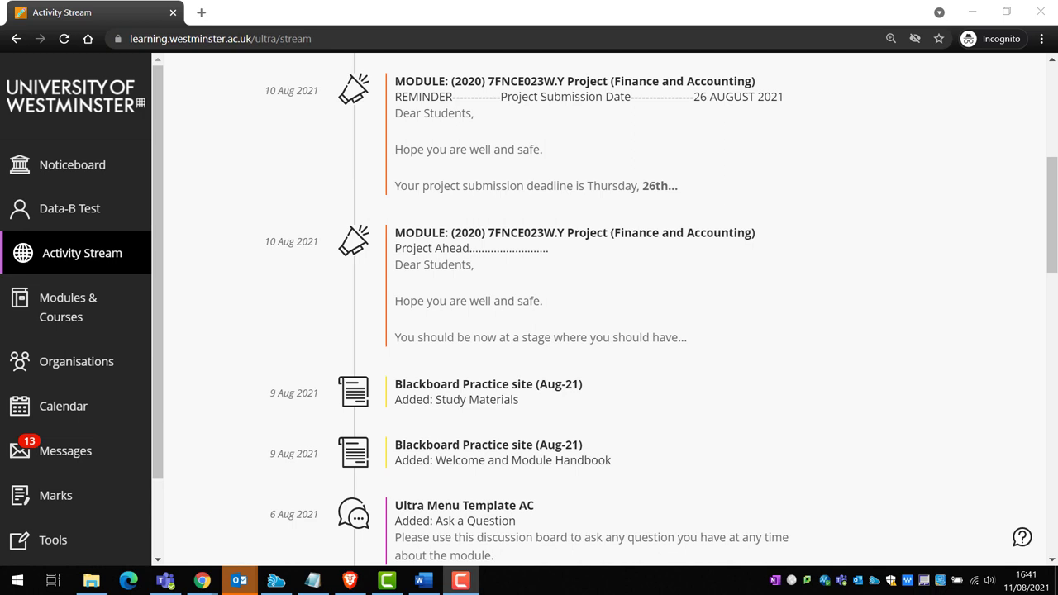
pyautogui.scroll(-3)
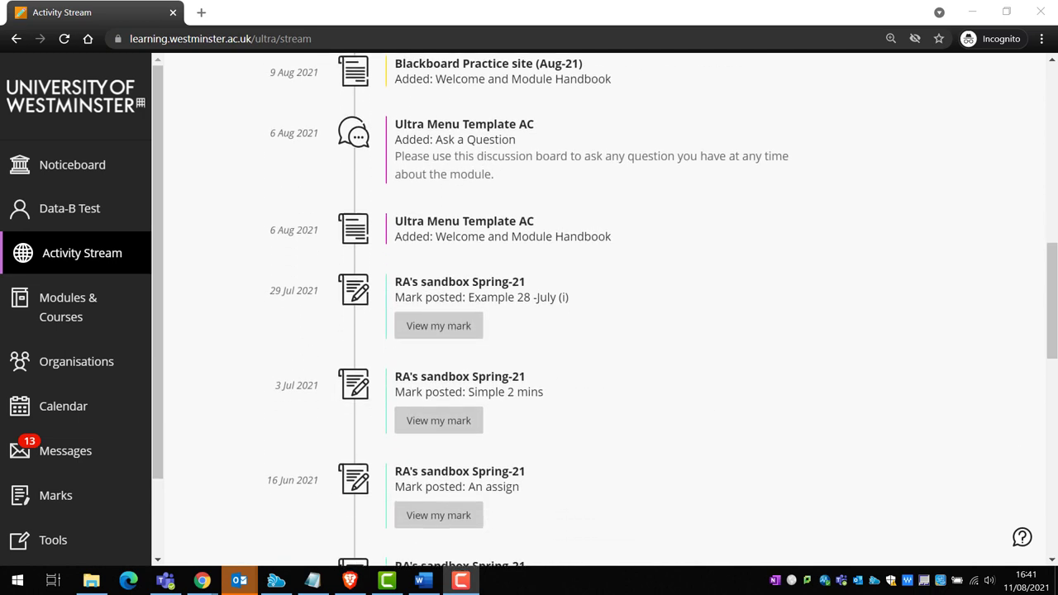
pyautogui.scroll(-3)
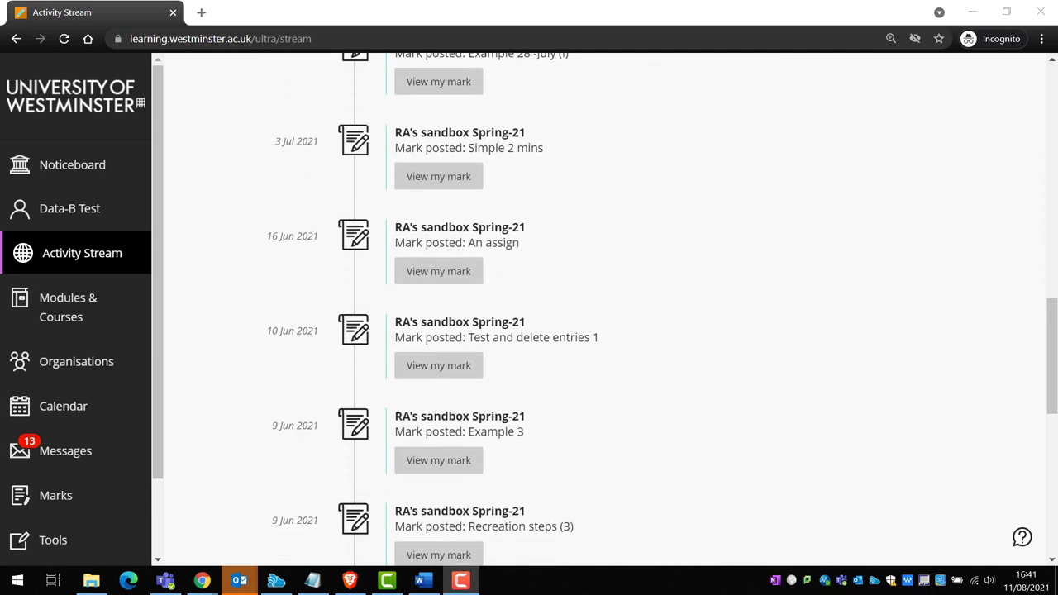
pyautogui.scroll(-3)
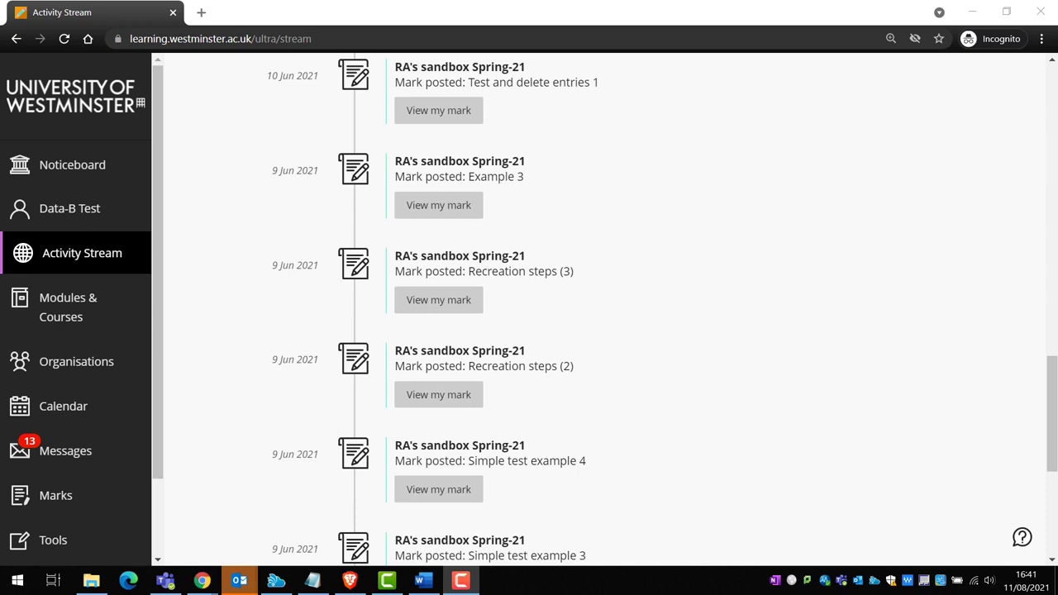
pyautogui.scroll(3)
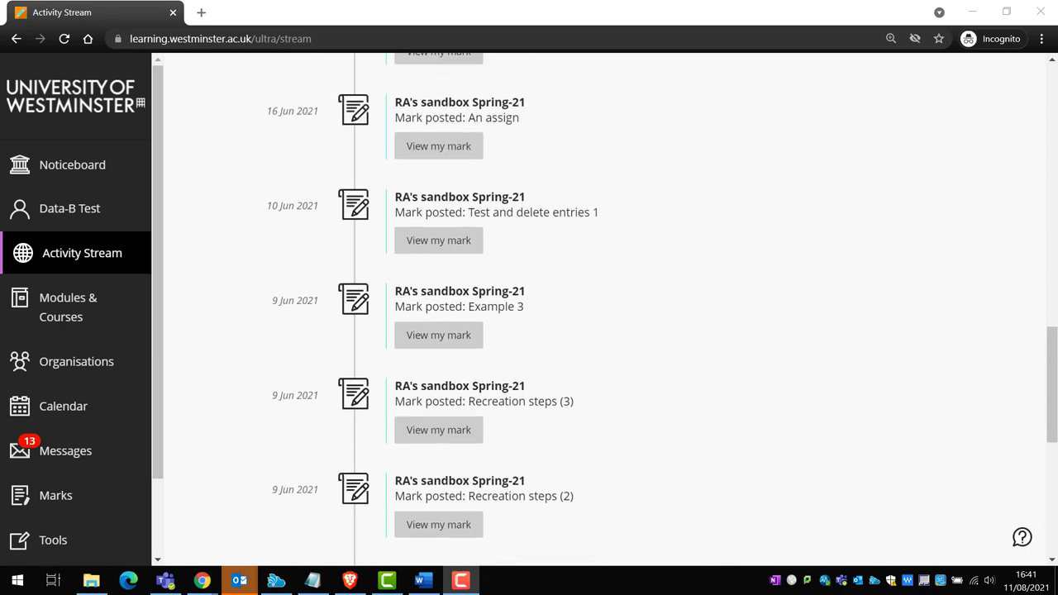
pyautogui.scroll(3)
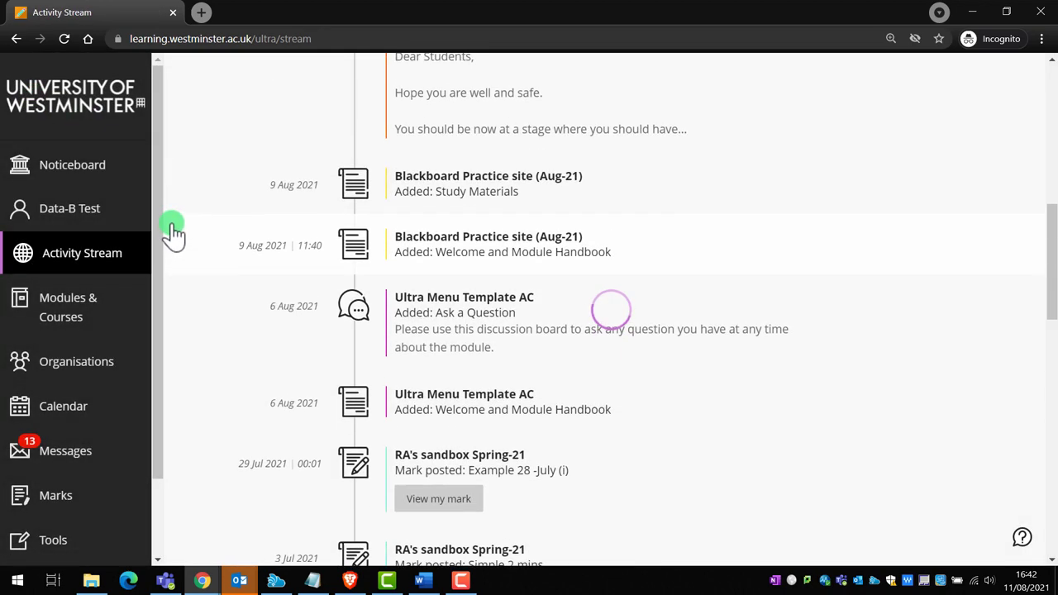
pyautogui.scroll(3)
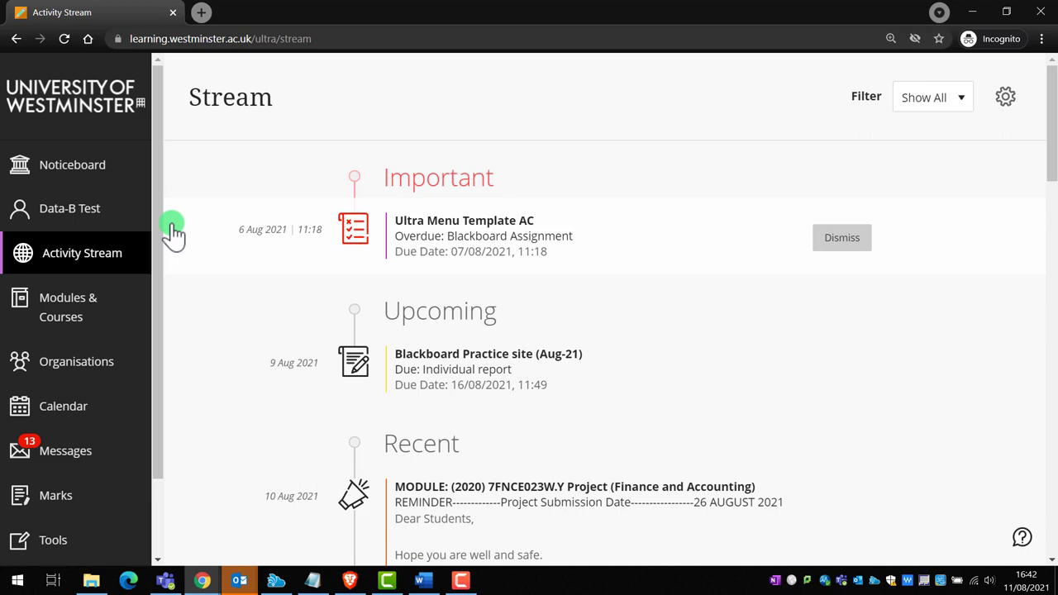
pyautogui.click(68, 306)
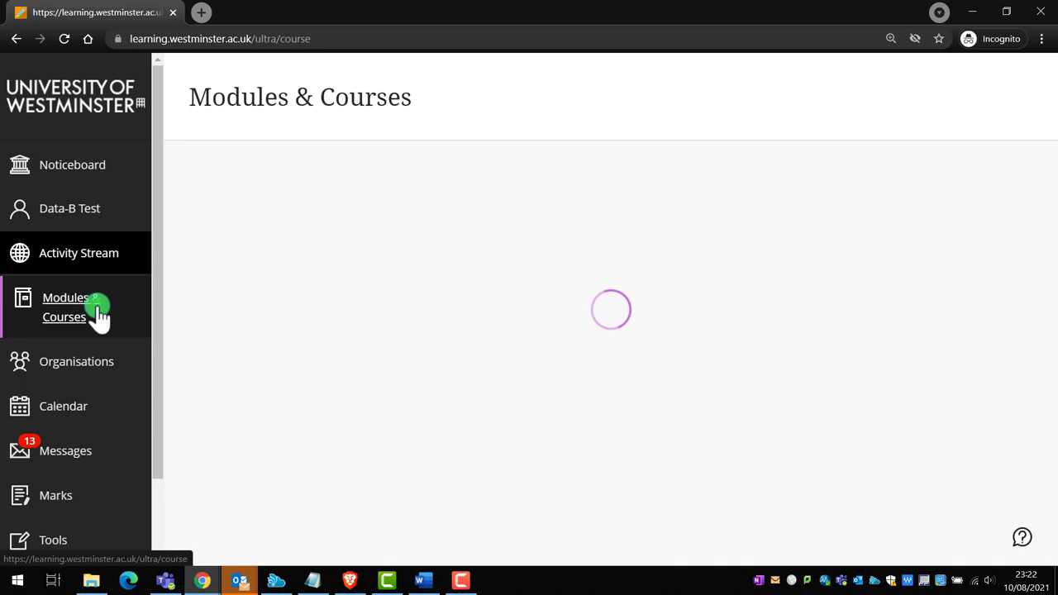
# Step: Star Getting started with BB Ultra in Modules & Courses so it sits under Favourites
pyautogui.click(64, 306)
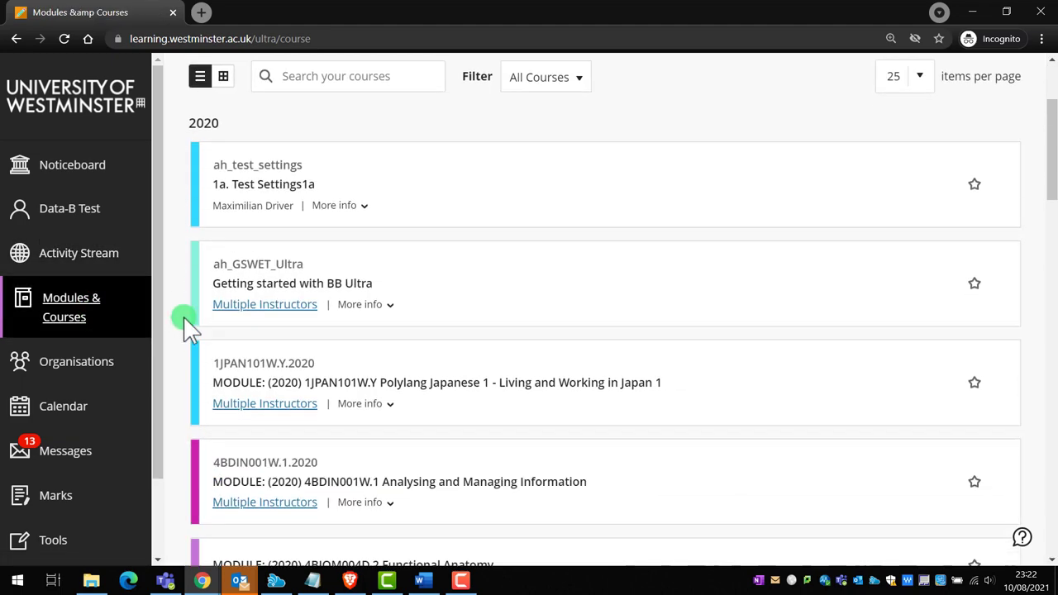
pyautogui.scroll(-3)
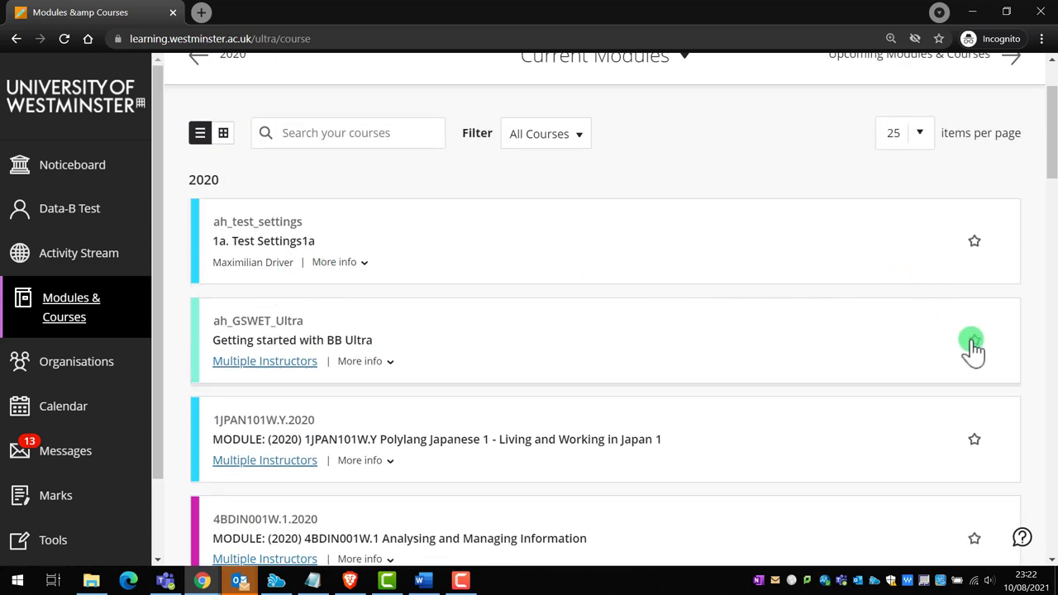
pyautogui.click(972, 341)
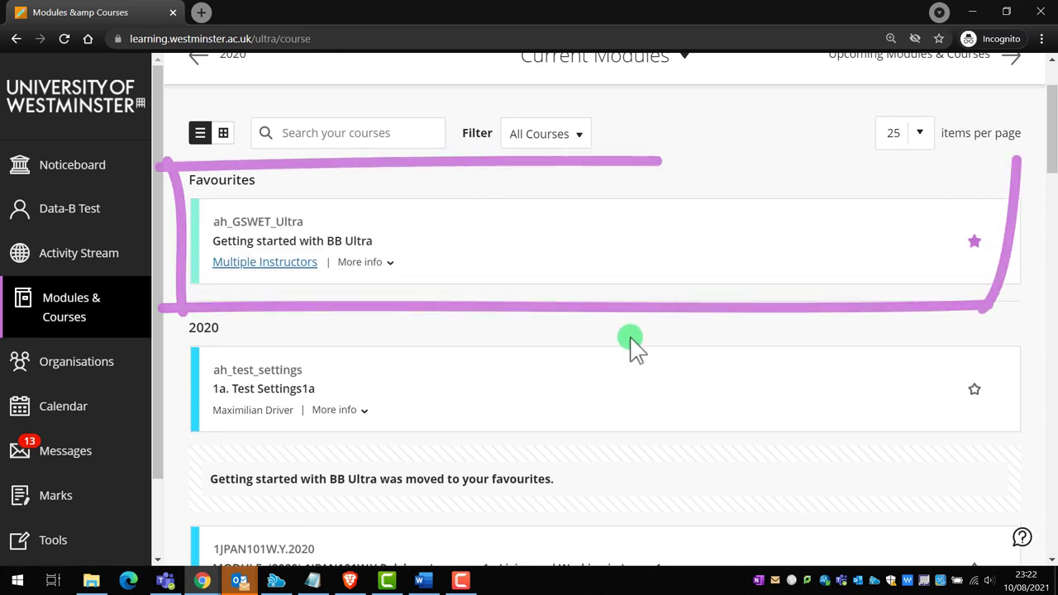
pyautogui.moveTo(622, 324)
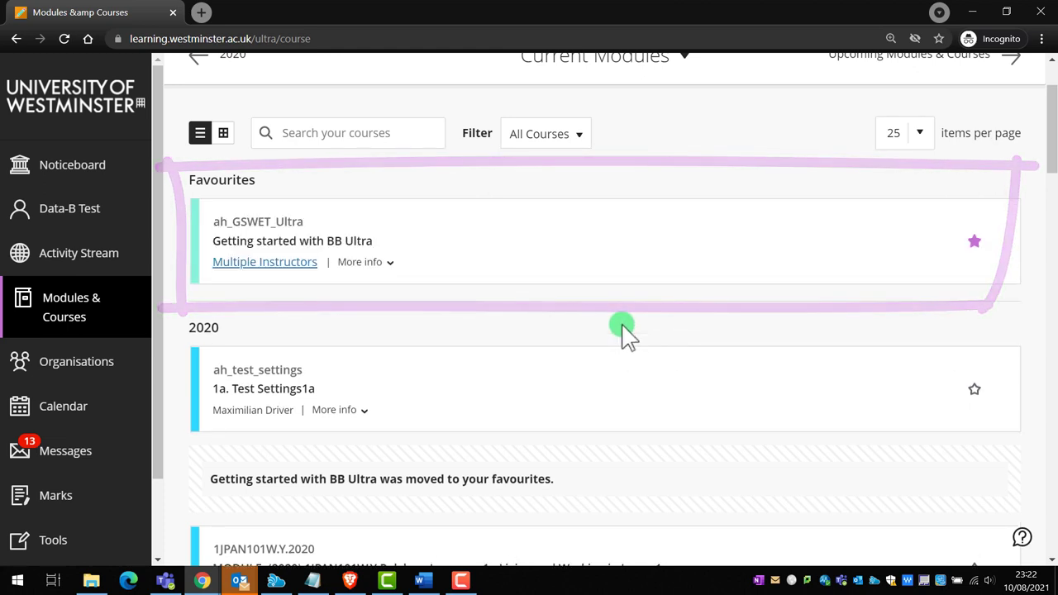
# Step: Browse the 2020 module list and return to the Activity Stream
pyautogui.scroll(-3)
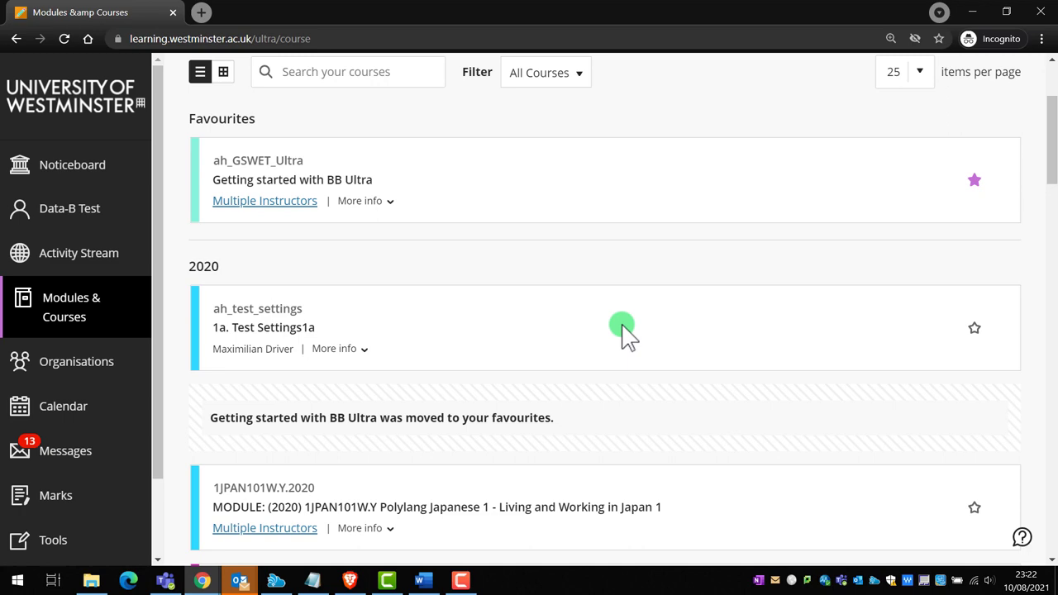
pyautogui.scroll(-3)
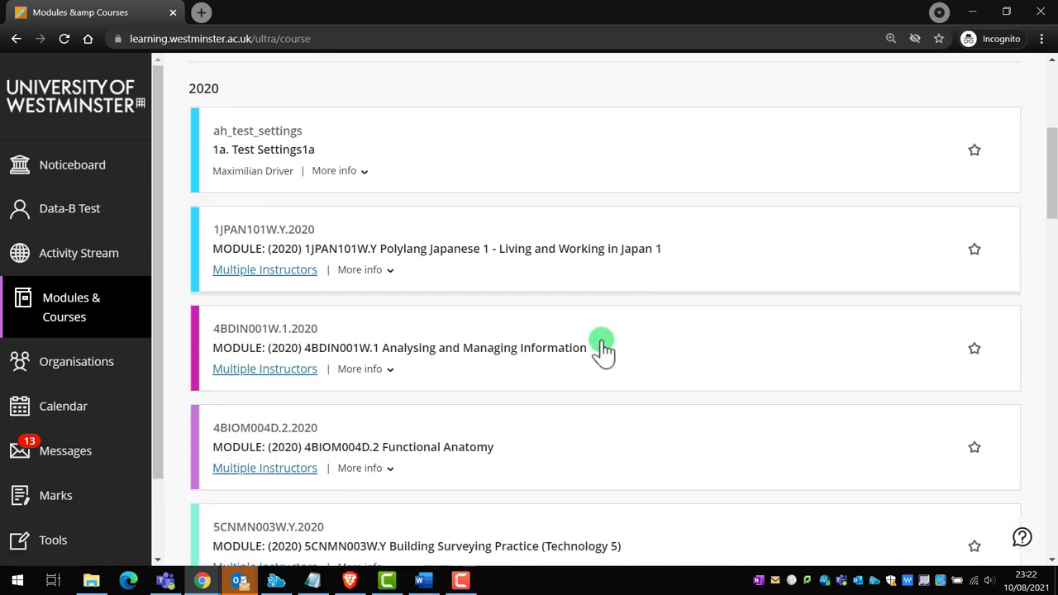
pyautogui.moveTo(296, 437)
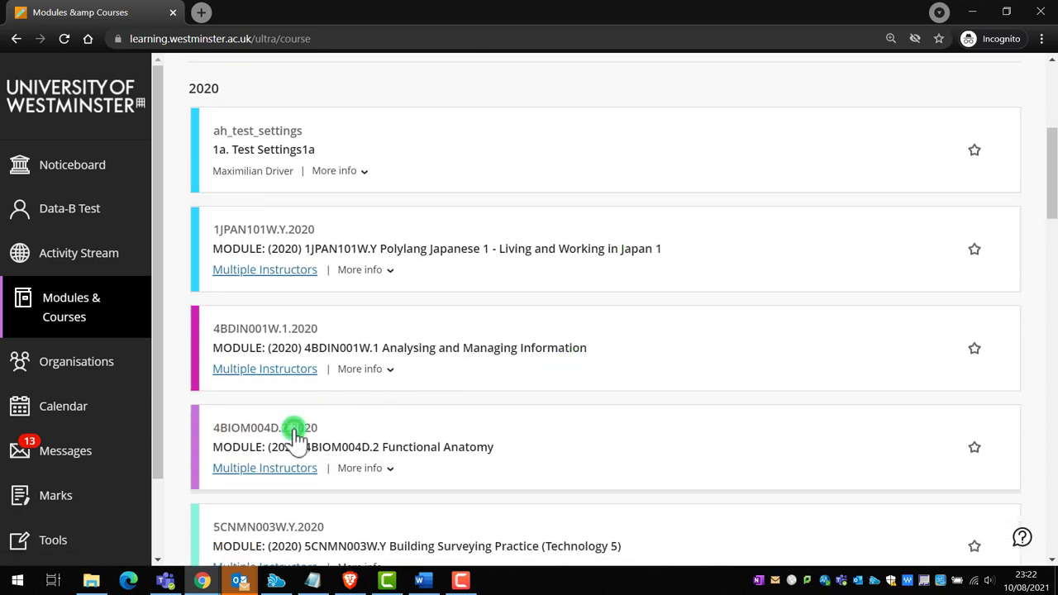
pyautogui.click(290, 436)
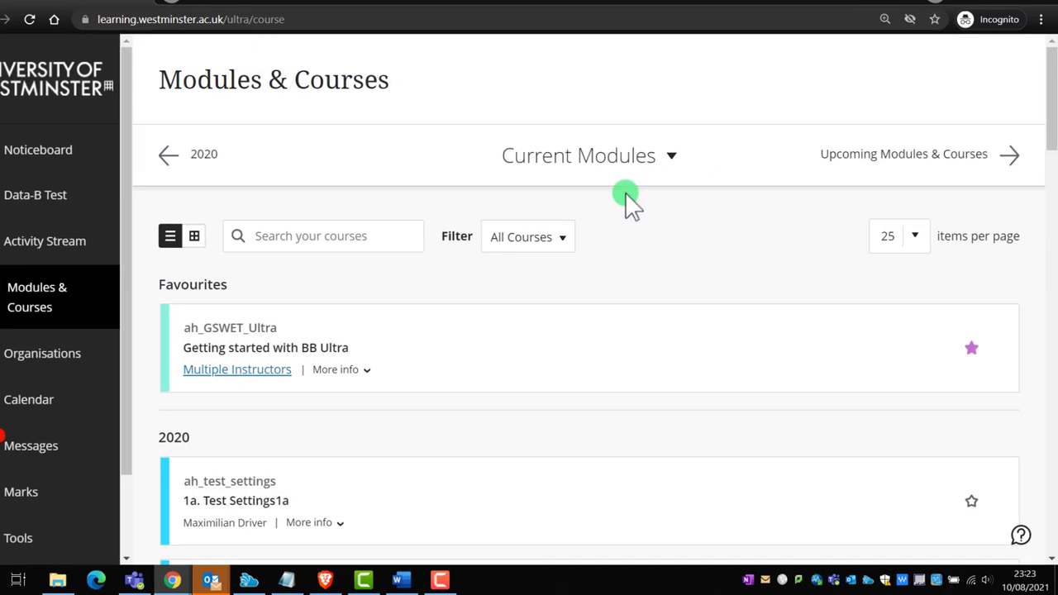
pyautogui.click(527, 238)
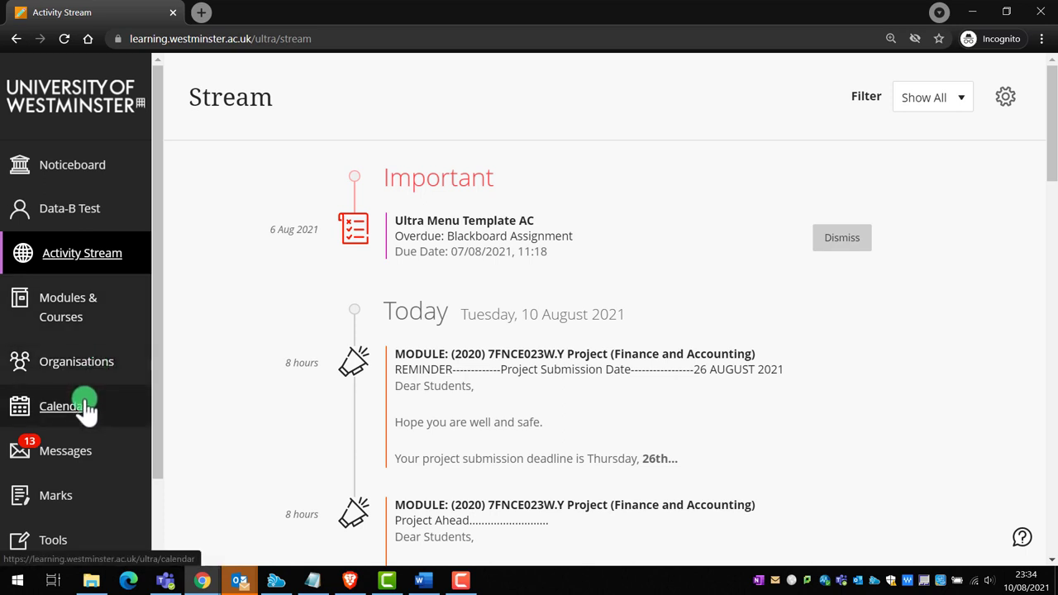
# Step: Review the calendar's Due Dates list, then show the July 2021 schedule as a whole month
pyautogui.click(60, 407)
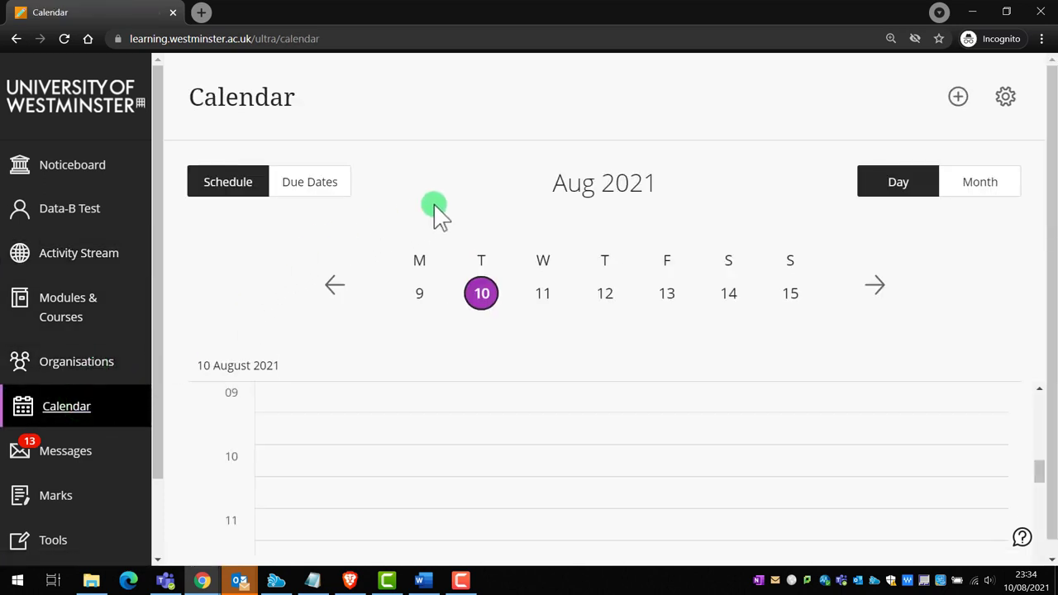
pyautogui.click(309, 180)
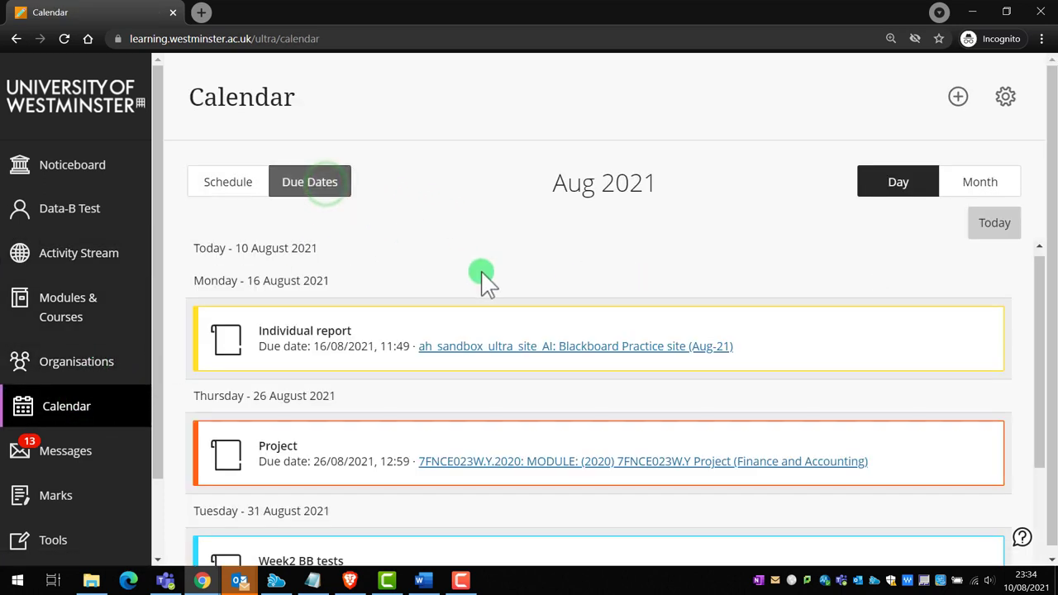
pyautogui.scroll(-3)
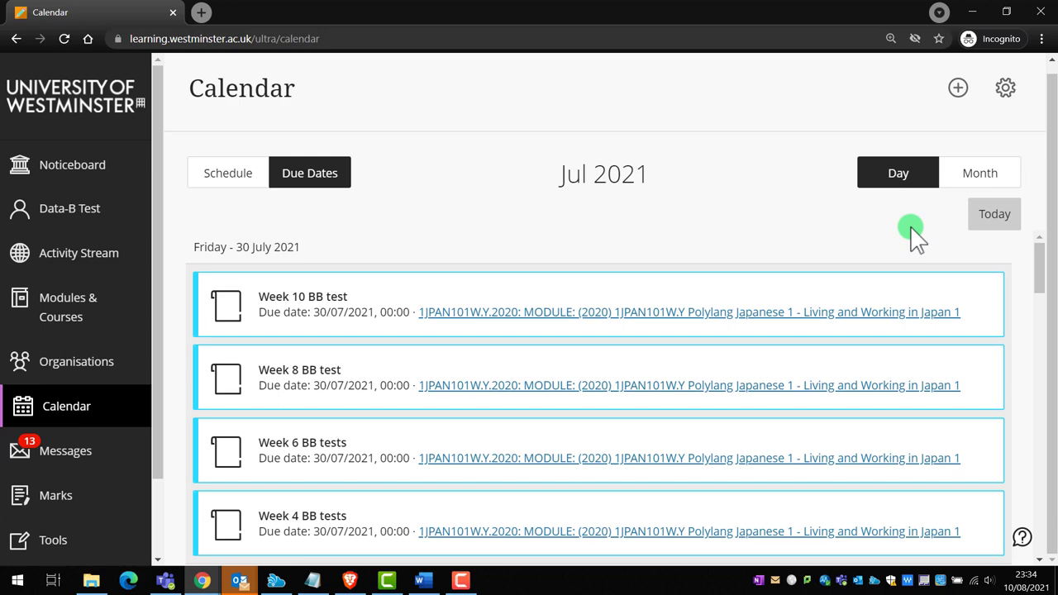
pyautogui.click(979, 172)
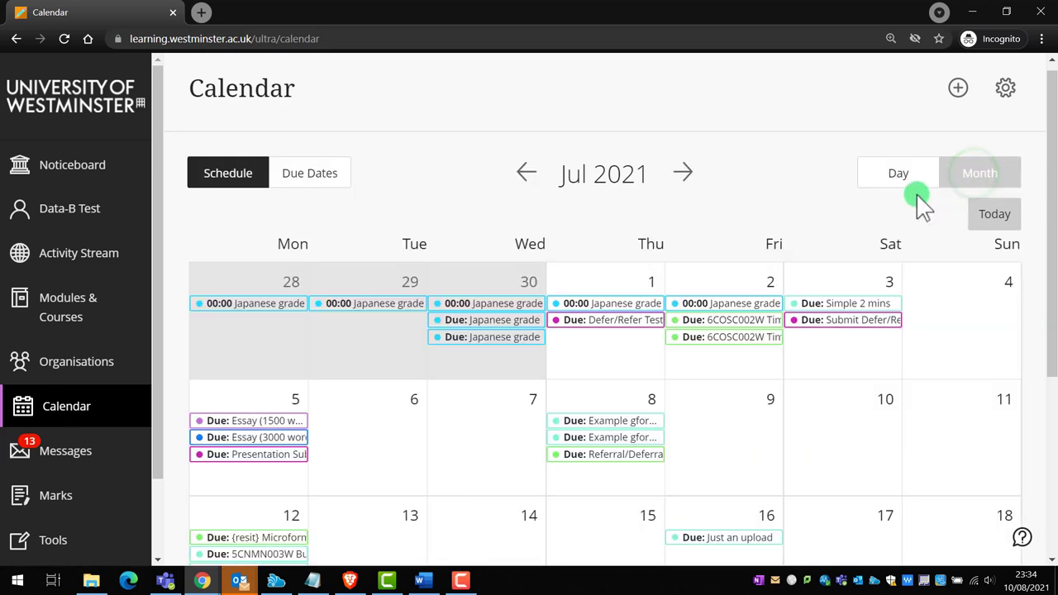
pyautogui.scroll(-3)
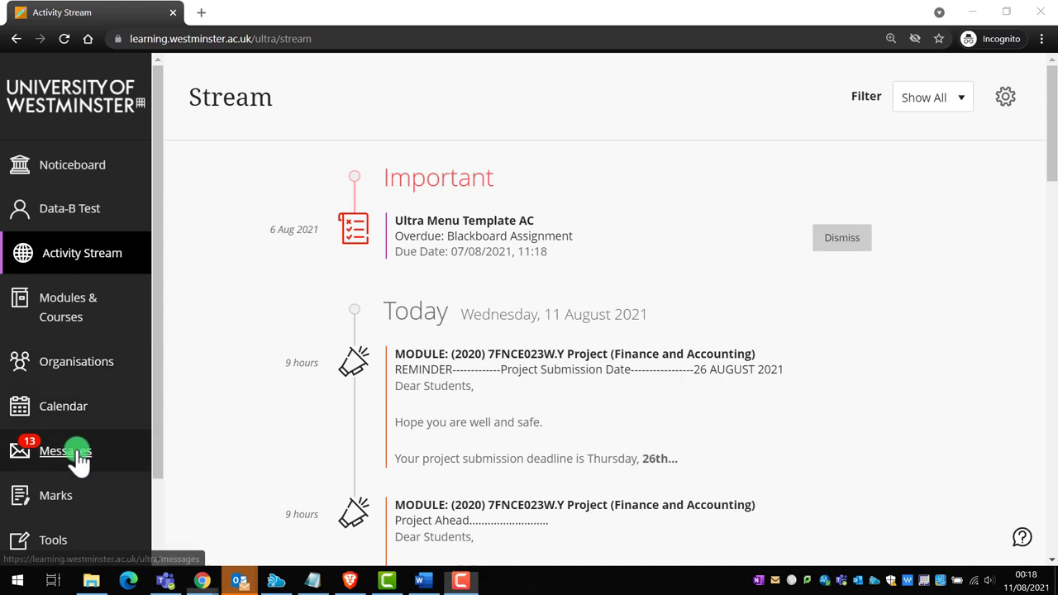
# Step: Browse Messages grouped by module and open those for Introduction to Blackboard Ultra
pyautogui.click(65, 450)
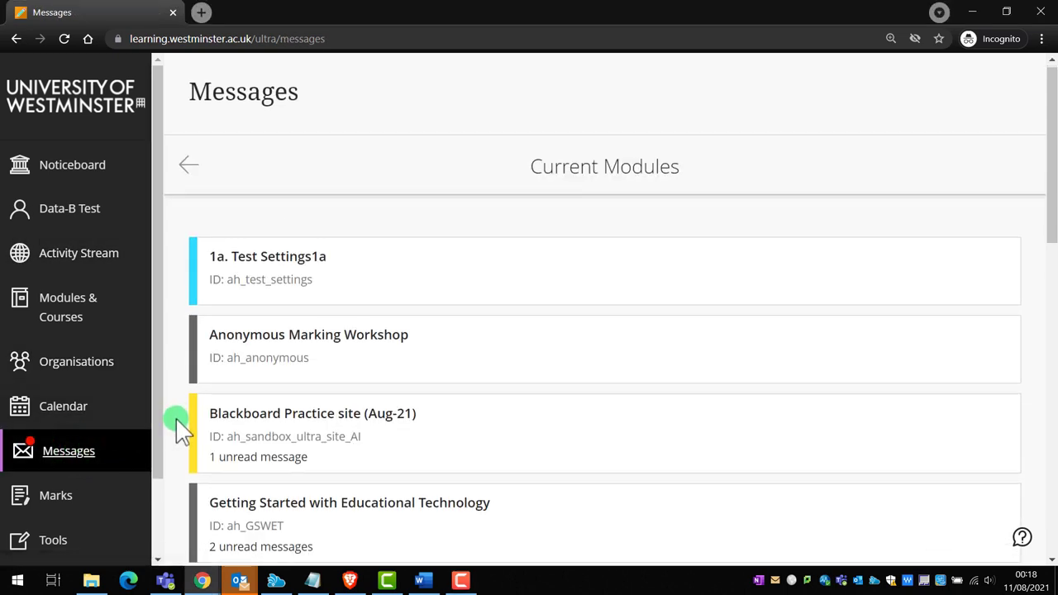
pyautogui.scroll(-3)
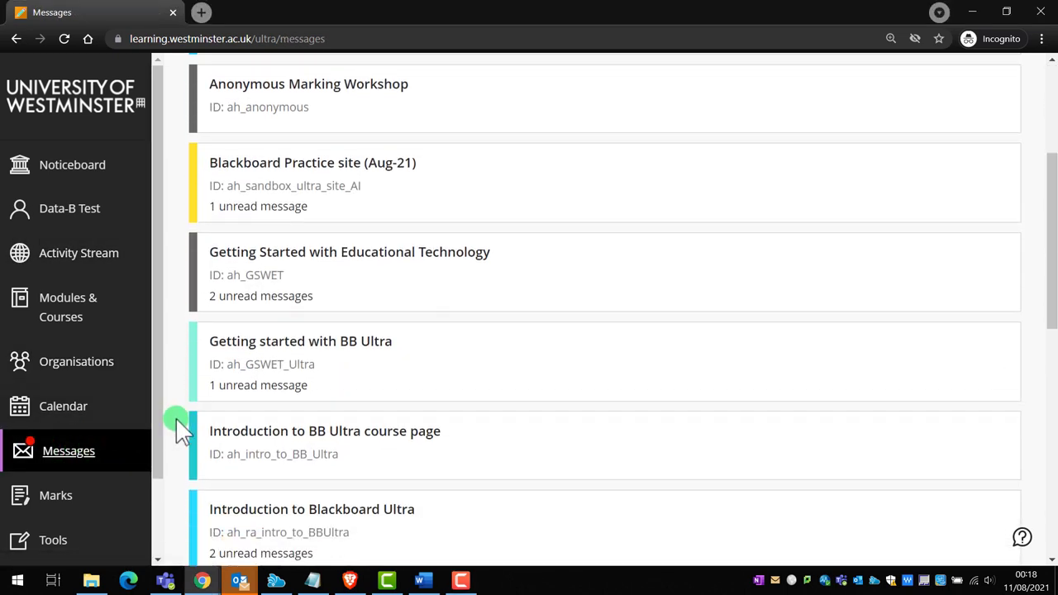
pyautogui.scroll(-3)
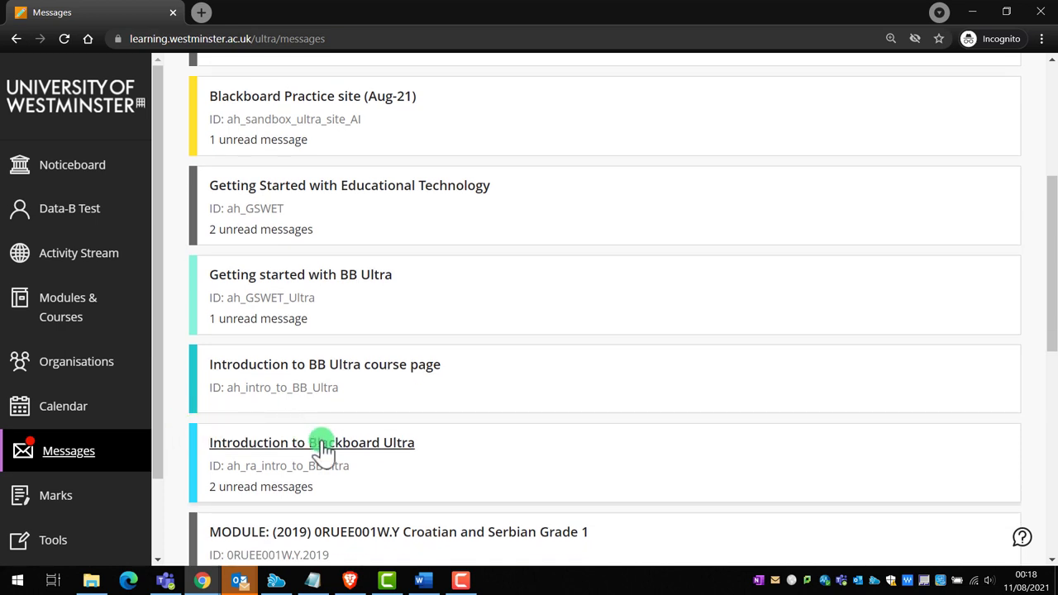
pyautogui.click(311, 443)
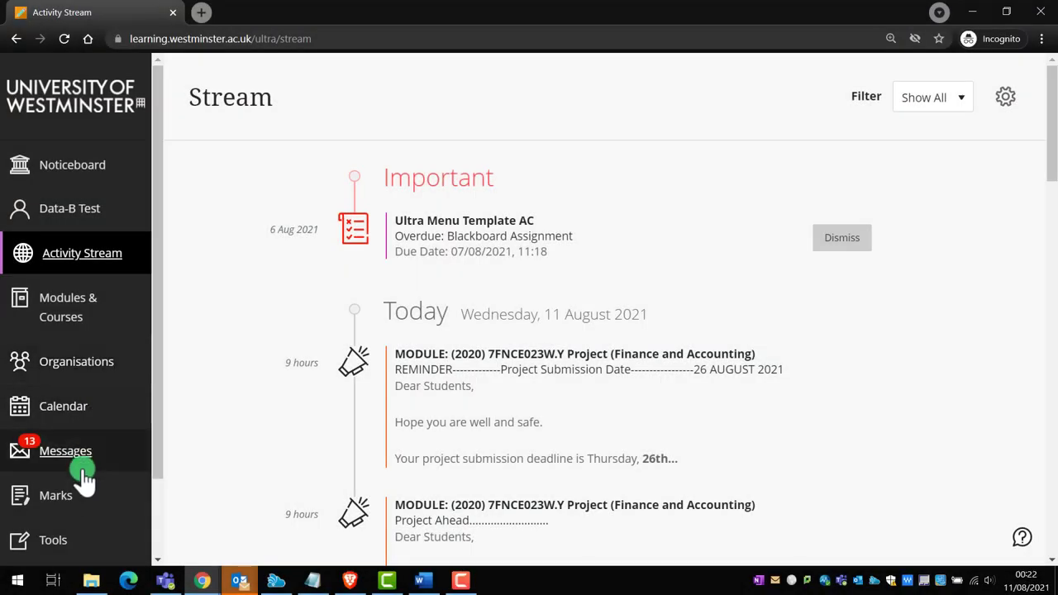
# Step: Scroll the Marks overview of all courses down to RA's winter sandbox 2020
pyautogui.click(56, 496)
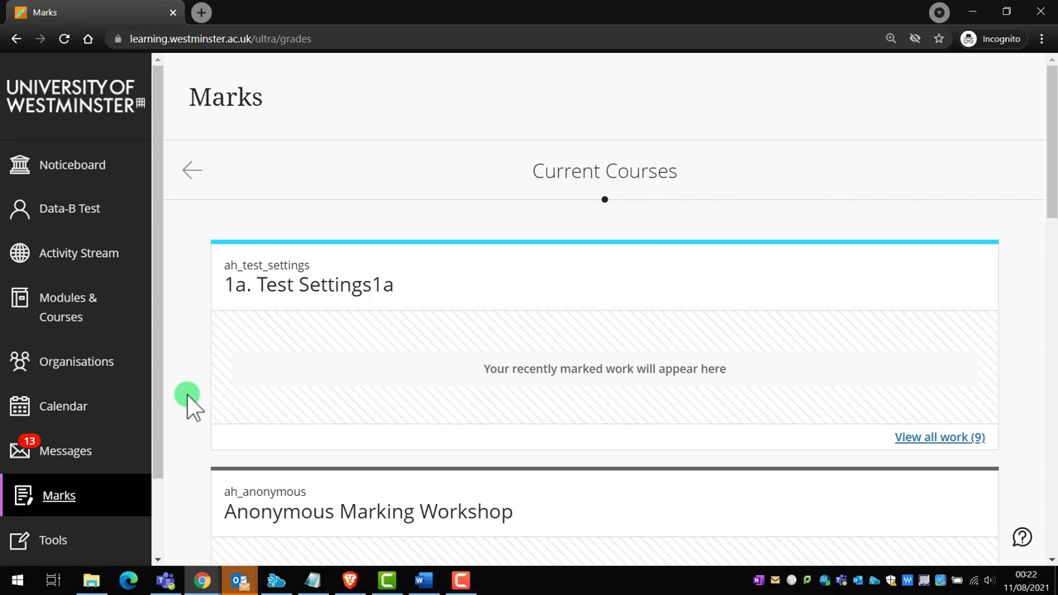
pyautogui.scroll(-3)
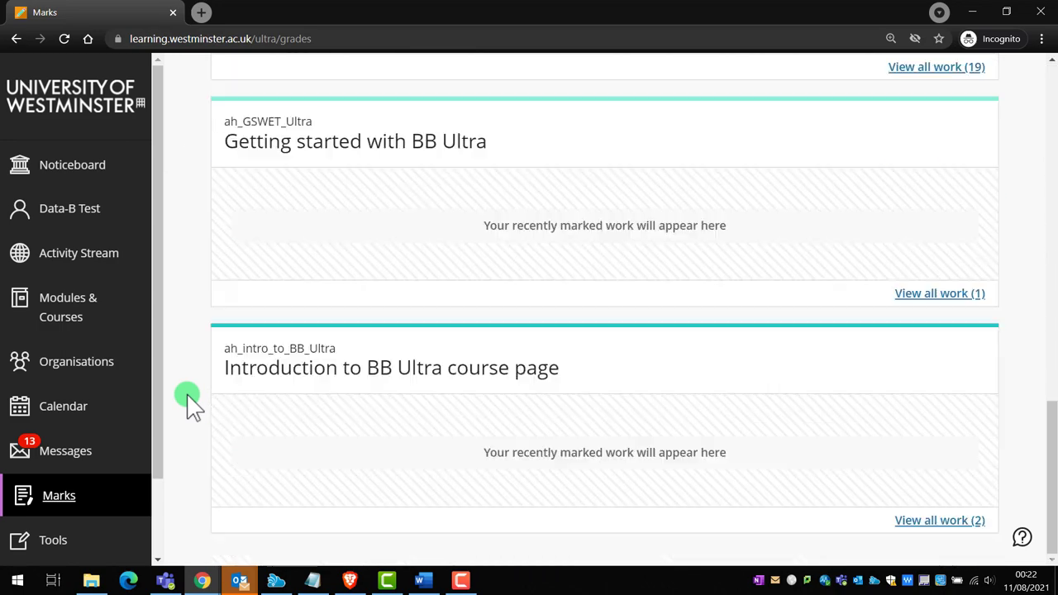
pyautogui.scroll(-3)
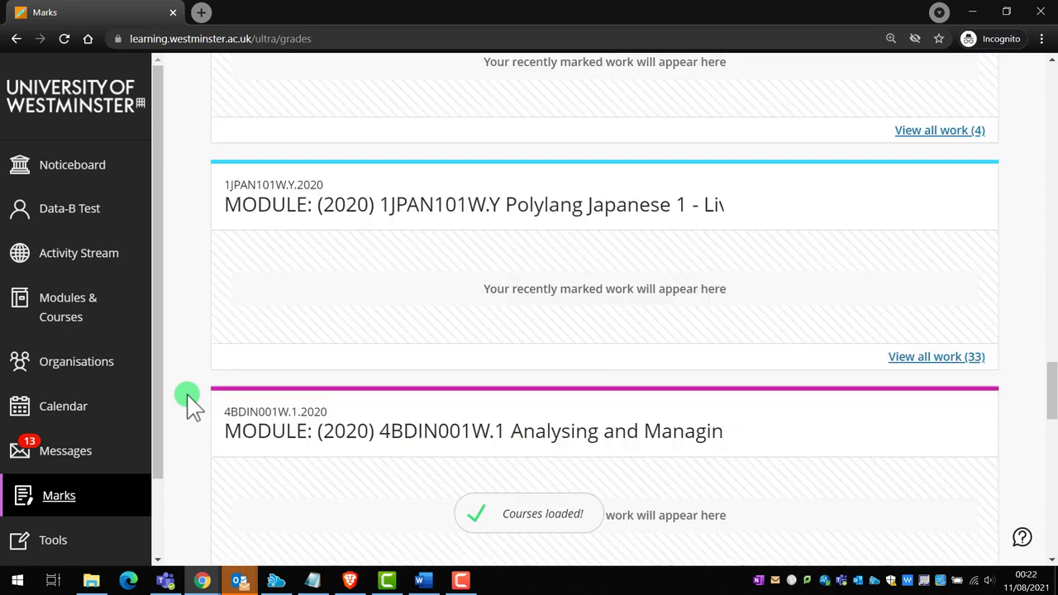
pyautogui.scroll(-3)
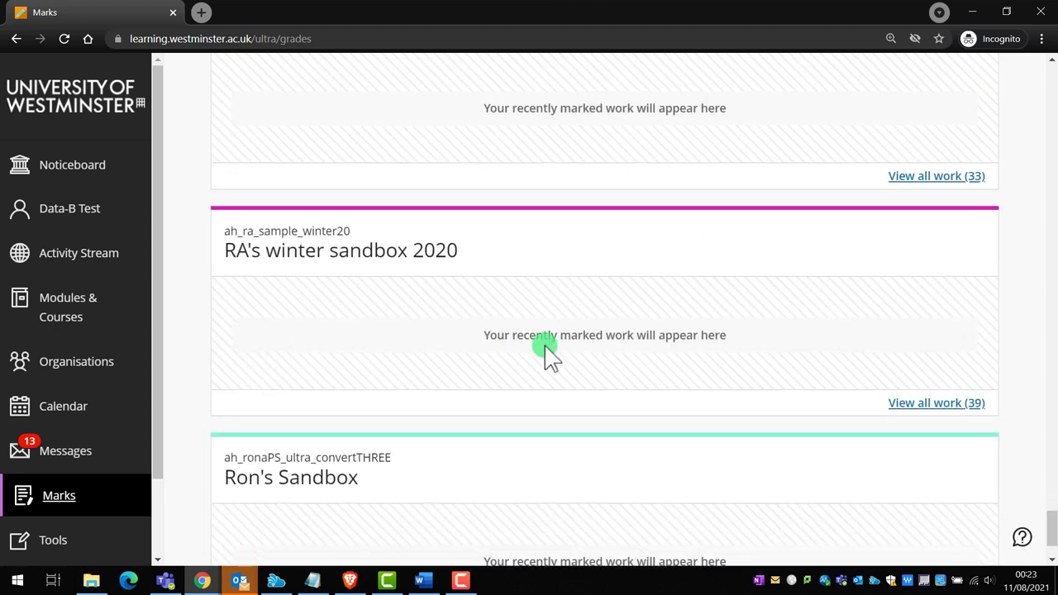
pyautogui.moveTo(896, 410)
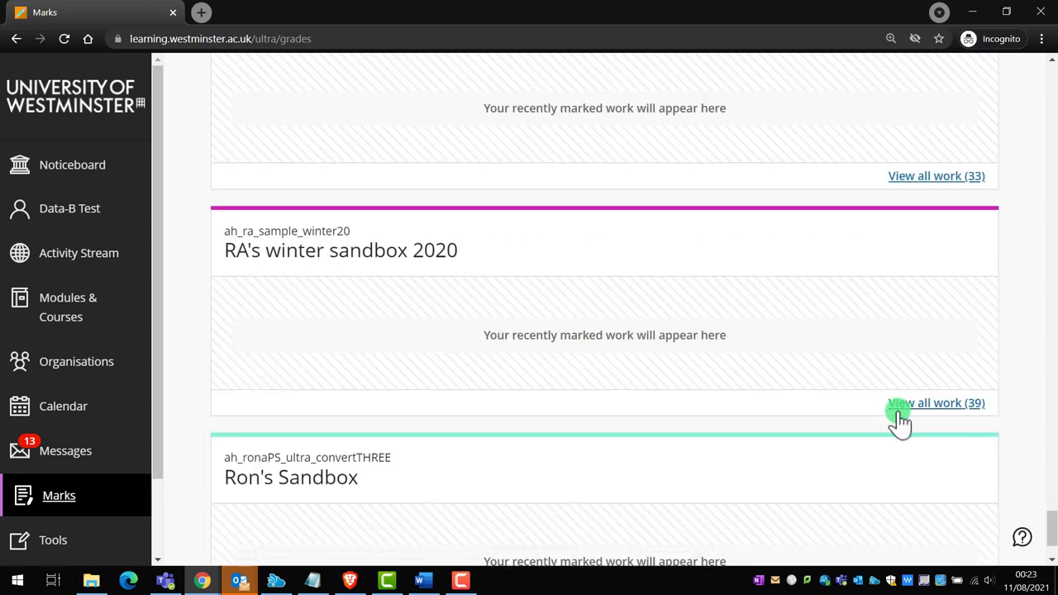
# Step: Show all 39 marked items in RA's winter sandbox 2020 gradebook with statuses and scores
pyautogui.click(936, 404)
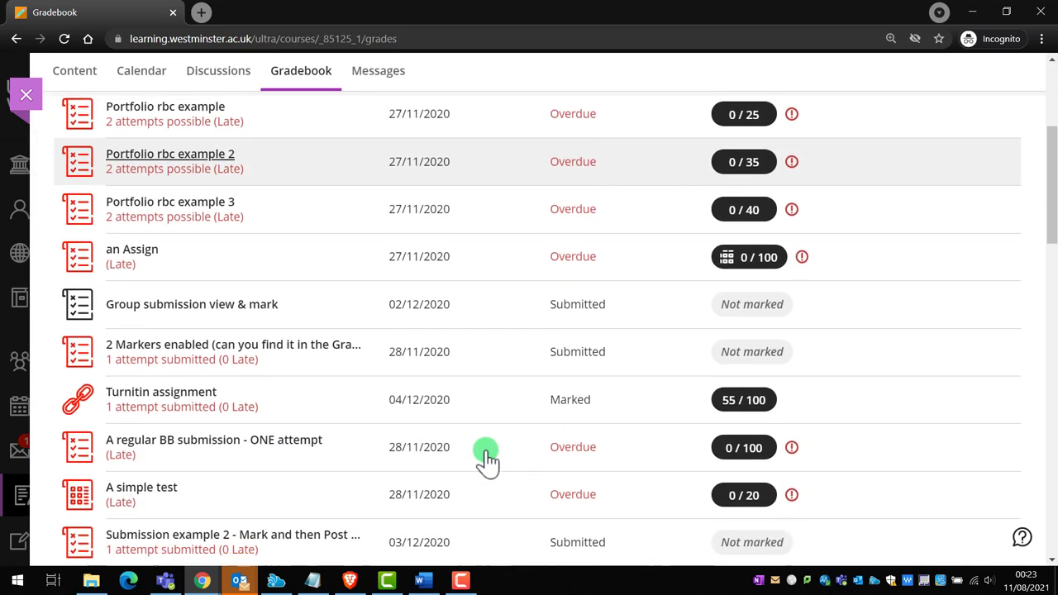
pyautogui.scroll(-3)
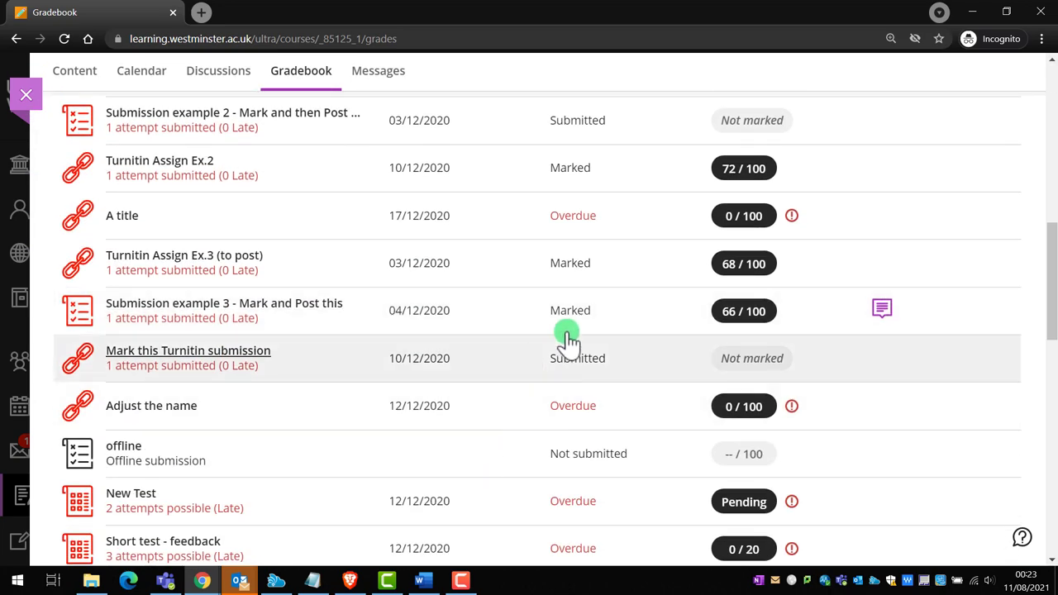